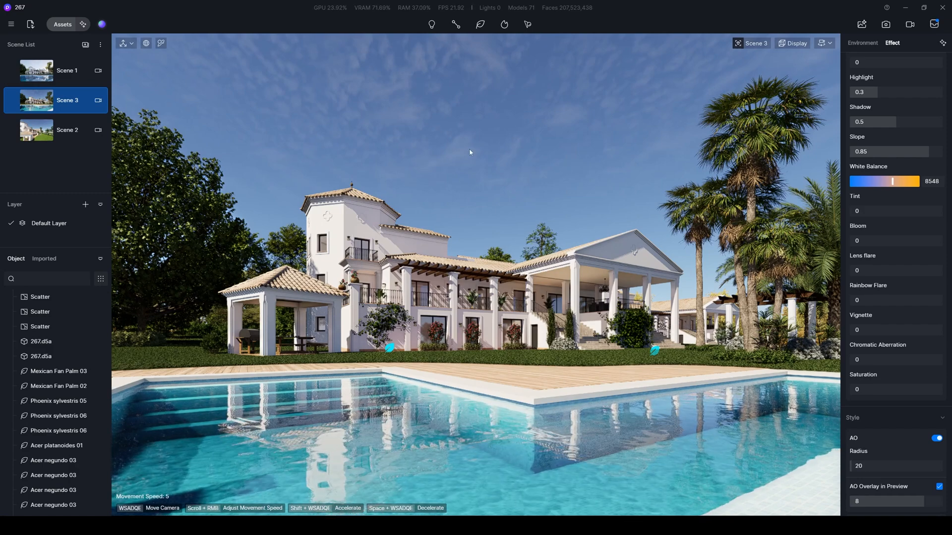
mouse_move(477, 171)
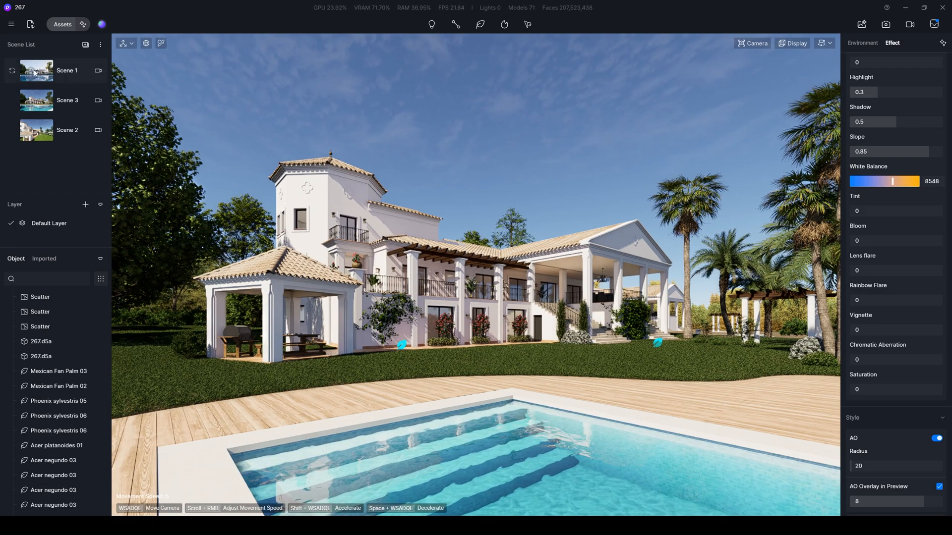
- Load the saved Scene 1 camera with its paler morning sky
click(66, 71)
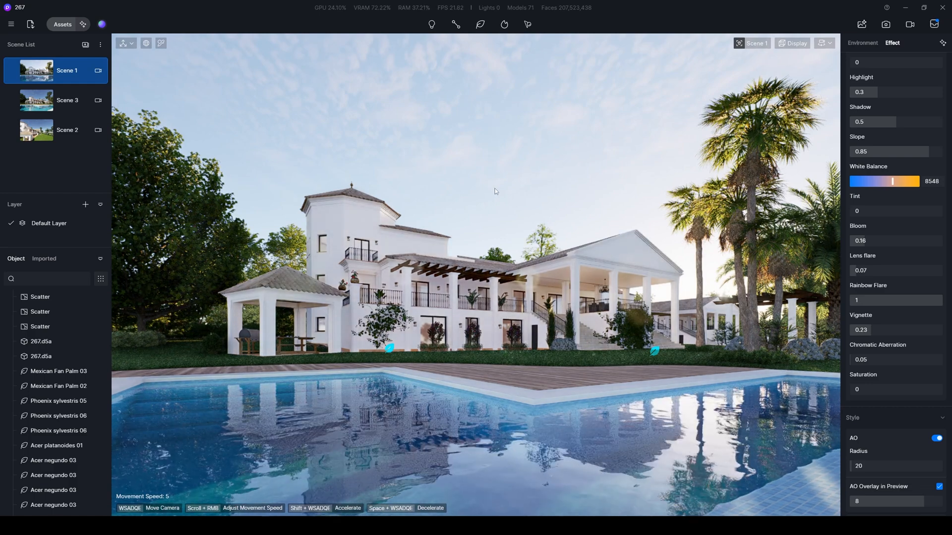
click(66, 101)
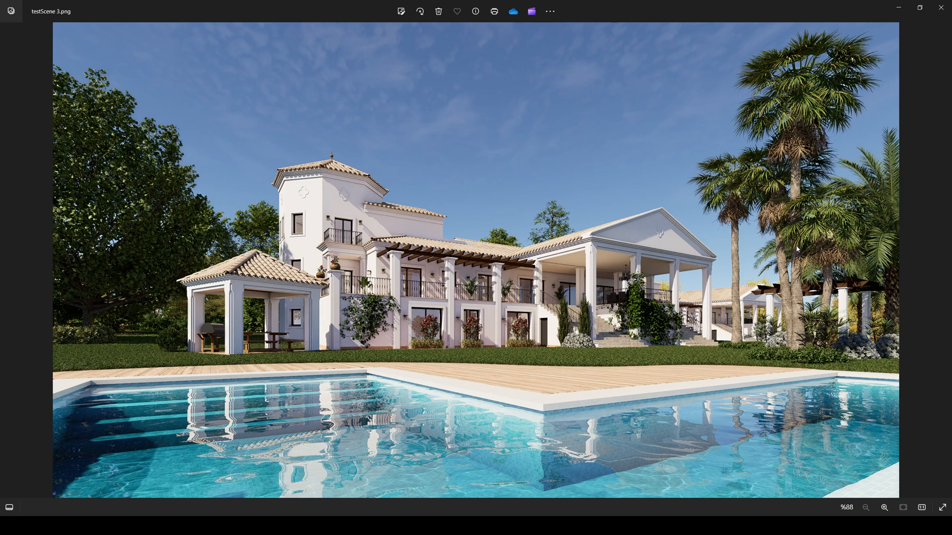
mouse_move(660, 362)
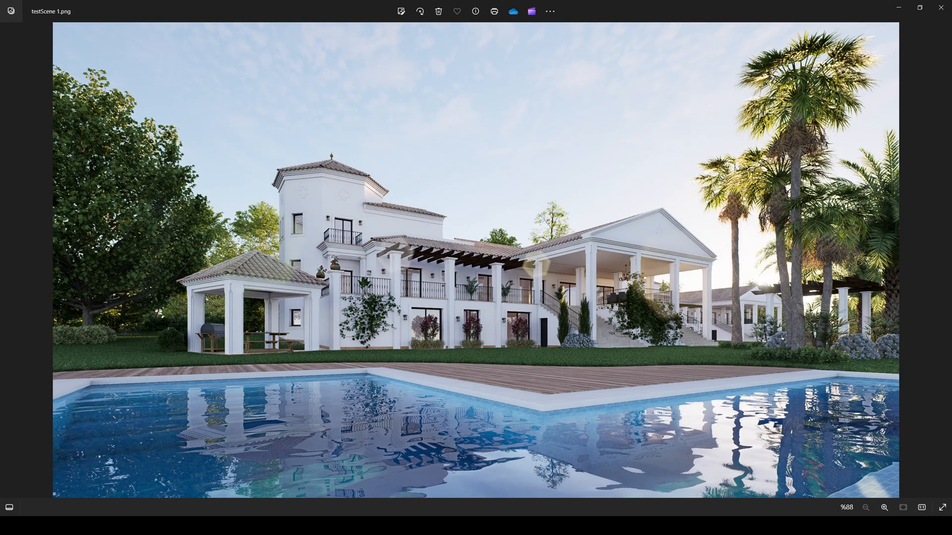
mouse_move(627, 162)
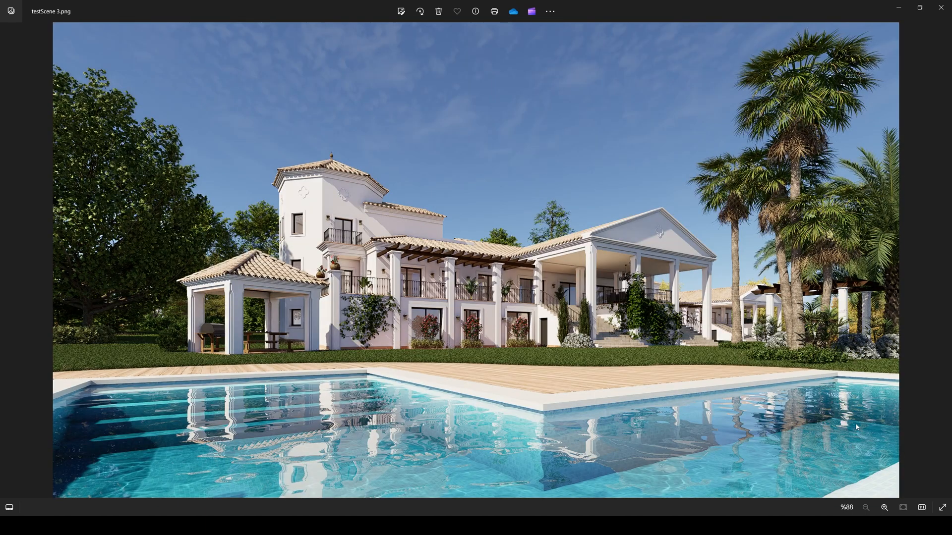
mouse_move(319, 360)
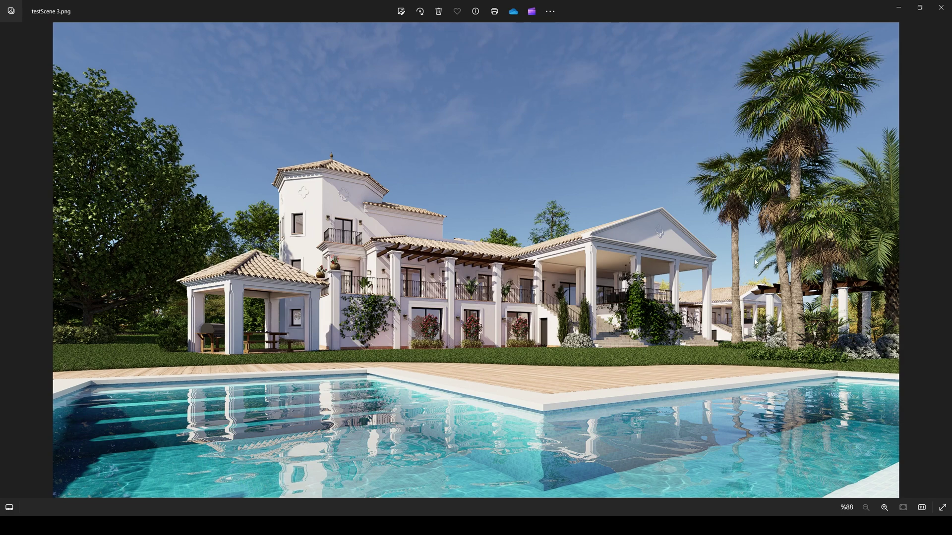
mouse_move(473, 436)
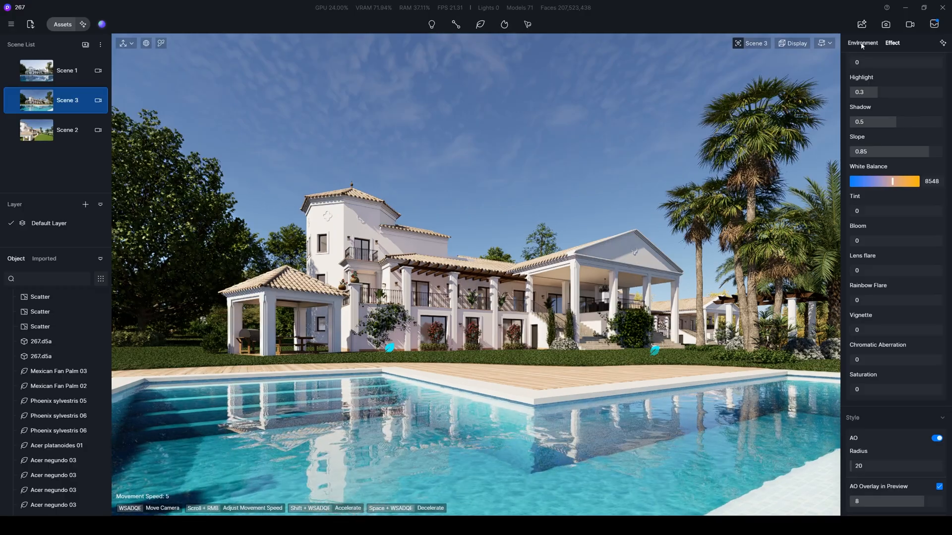
- Show the Environment settings and toggle the pool-water Caustics off and back on
click(861, 43)
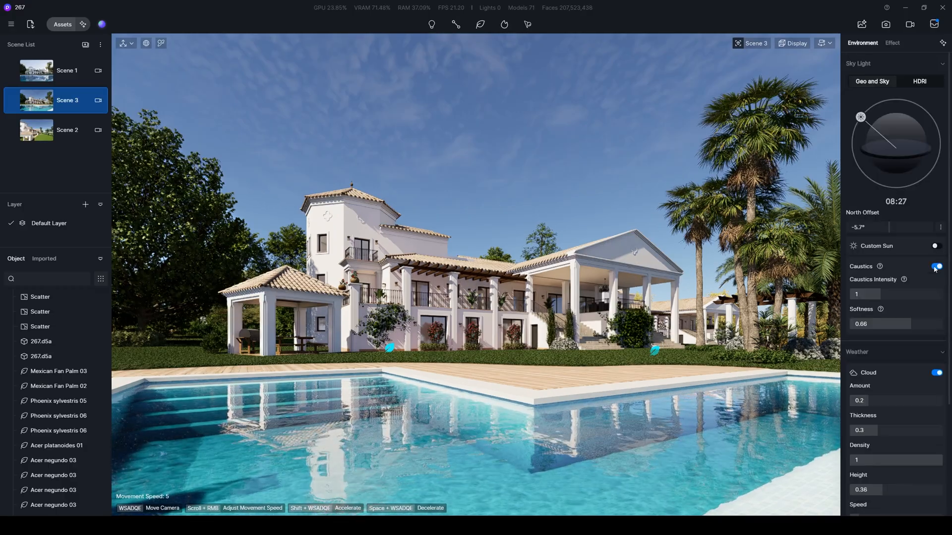
click(937, 266)
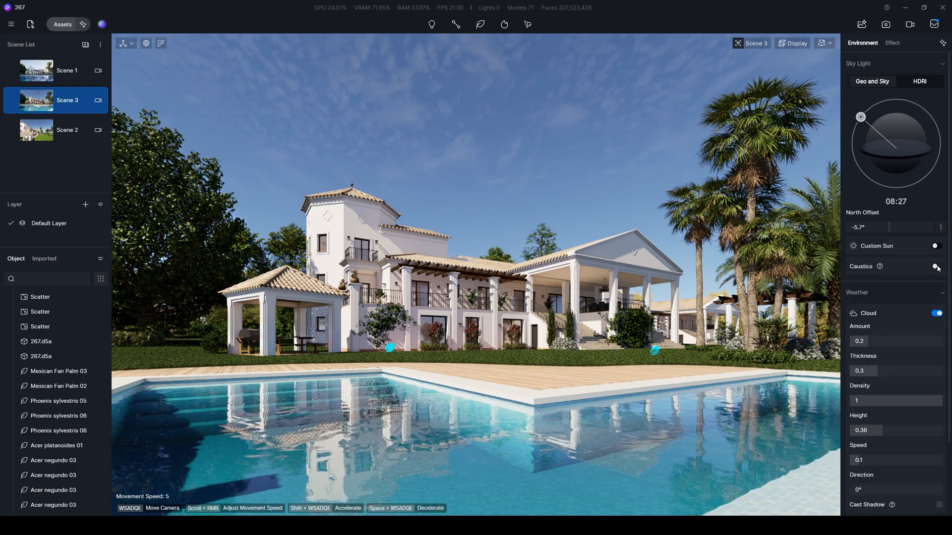
click(936, 267)
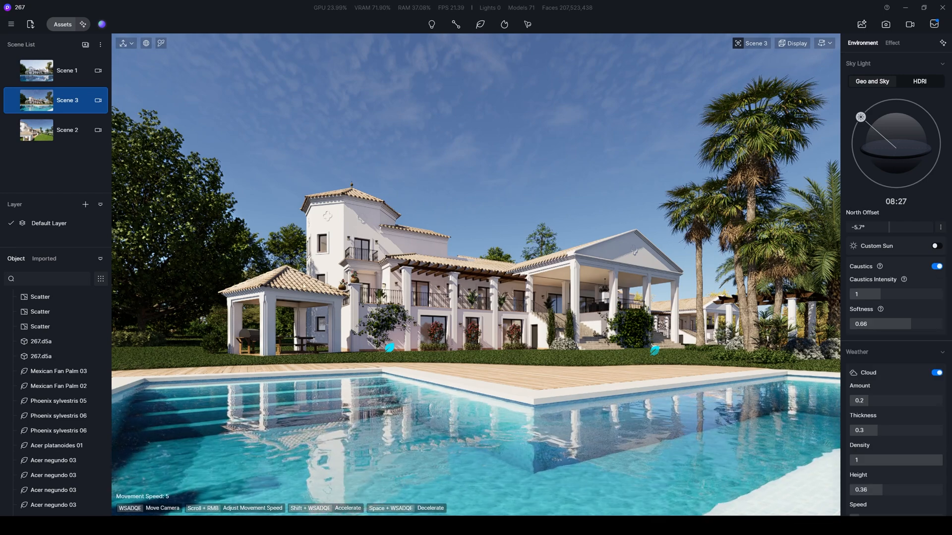
mouse_move(536, 355)
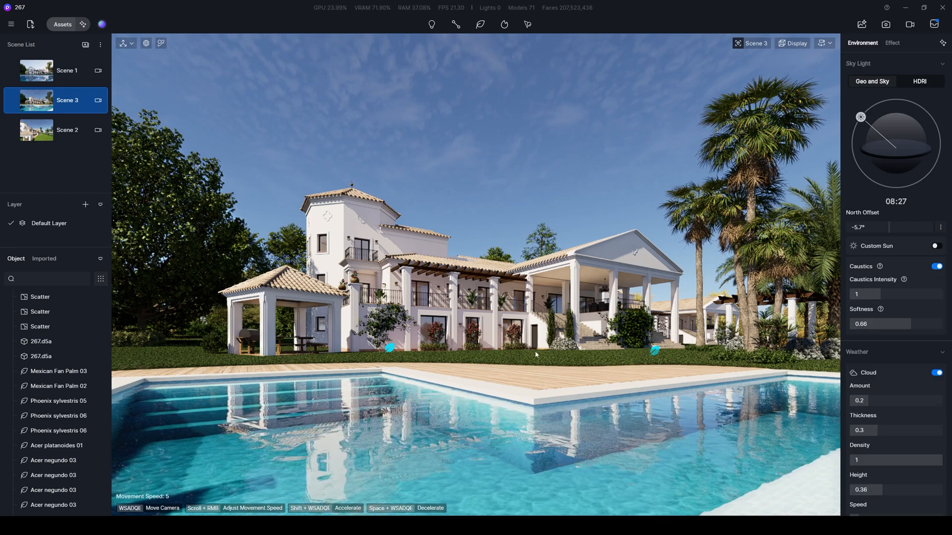
mouse_move(617, 223)
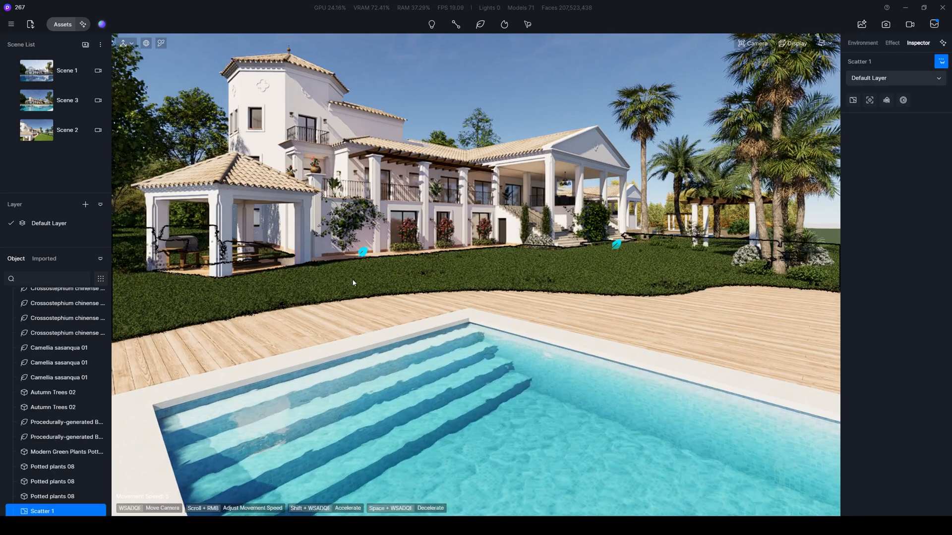
- Delete the Scatter 1 grass from the lawn and select the imported villa model from the ground
click(861, 42)
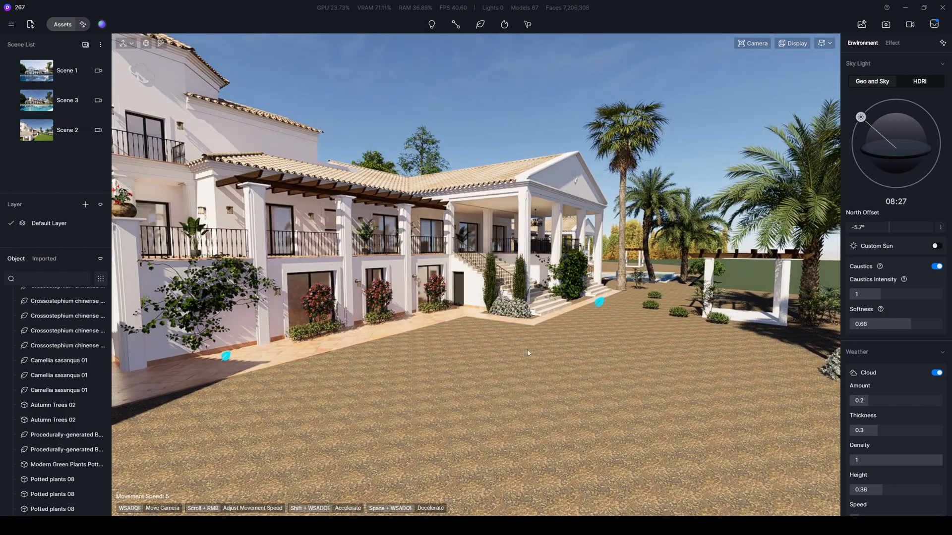
click(483, 352)
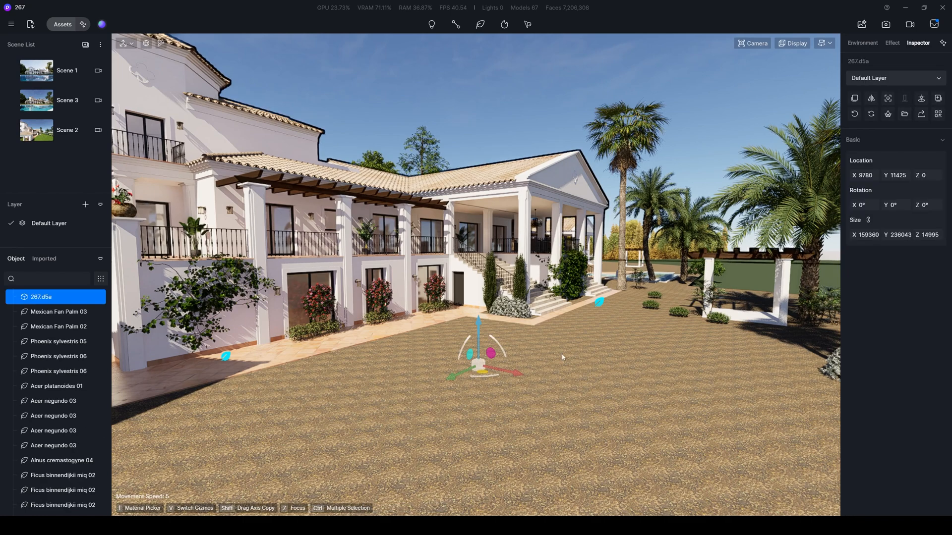
mouse_move(567, 366)
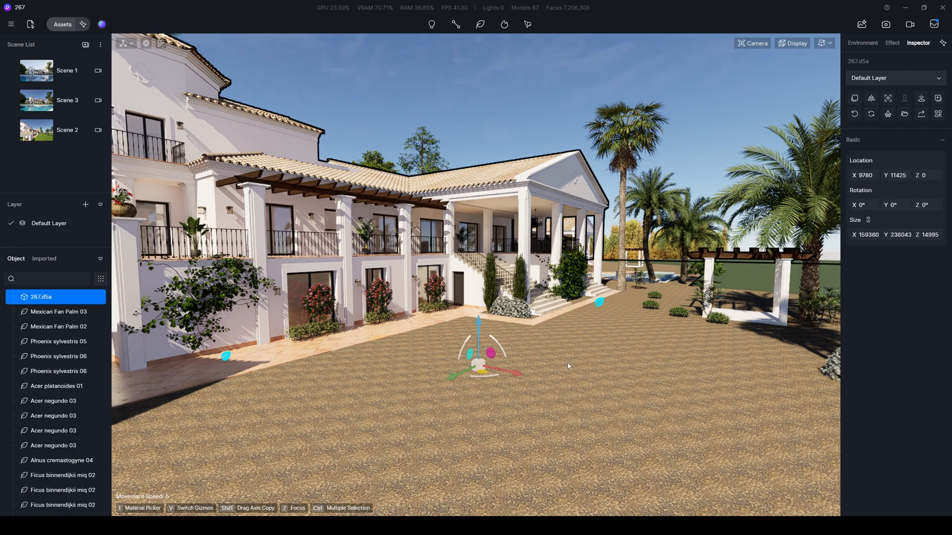
mouse_move(854, 114)
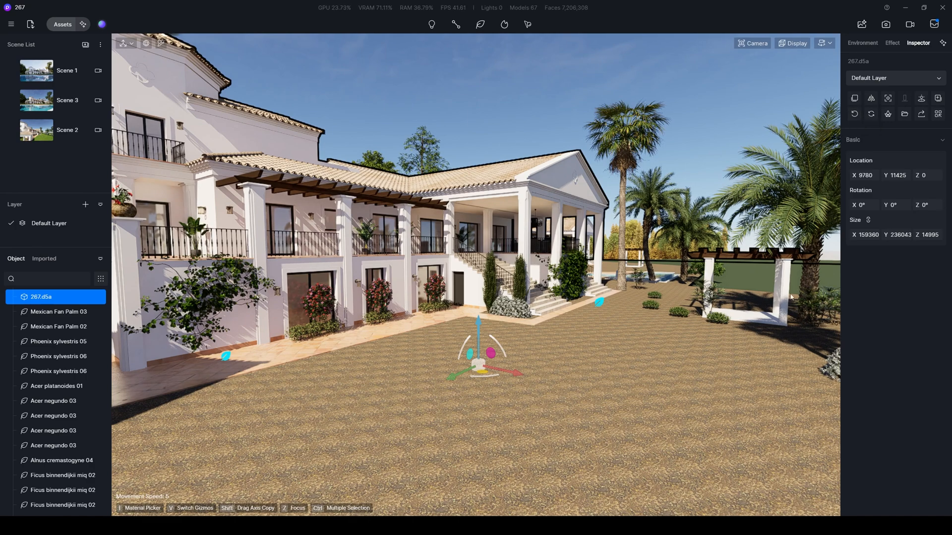
mouse_move(660, 332)
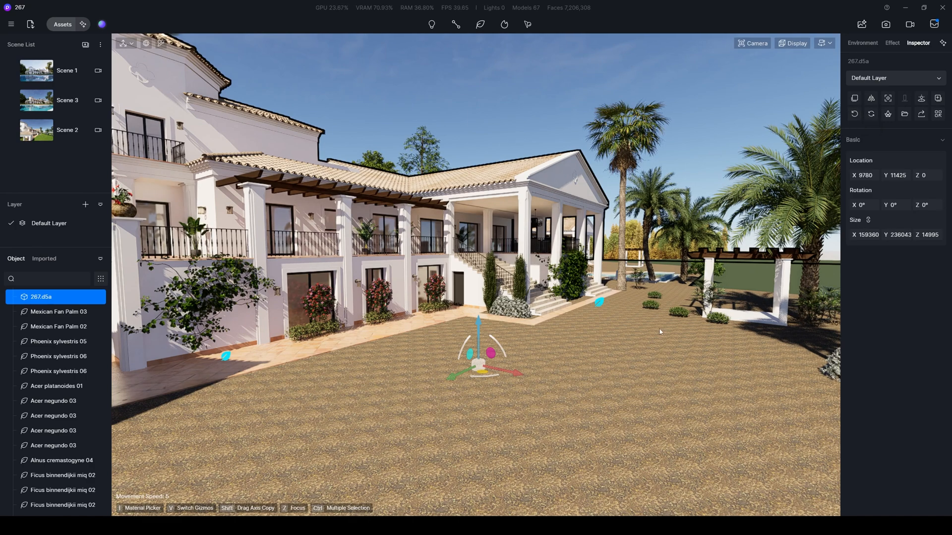
click(861, 42)
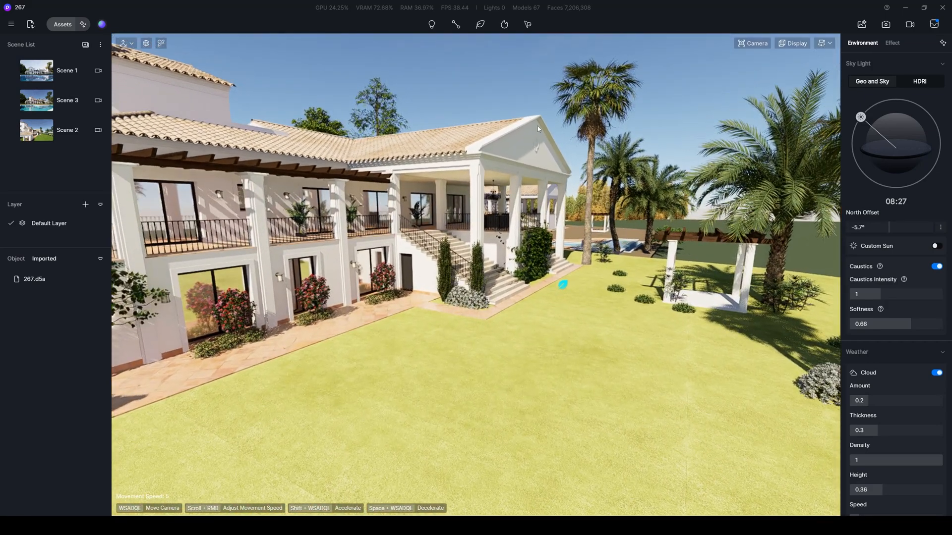
- Give the lawn a Grass material template with a dense green preset, including beside the pool deck
click(513, 316)
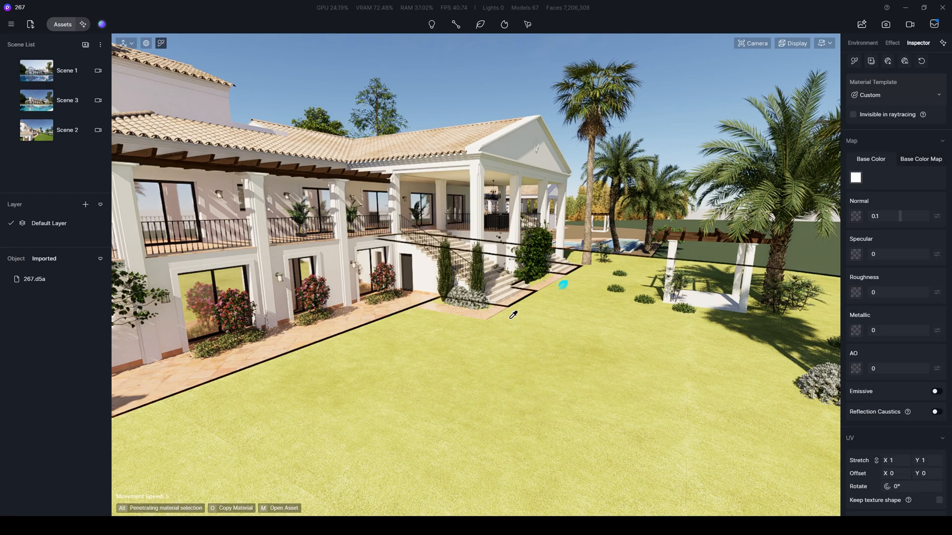
mouse_move(577, 333)
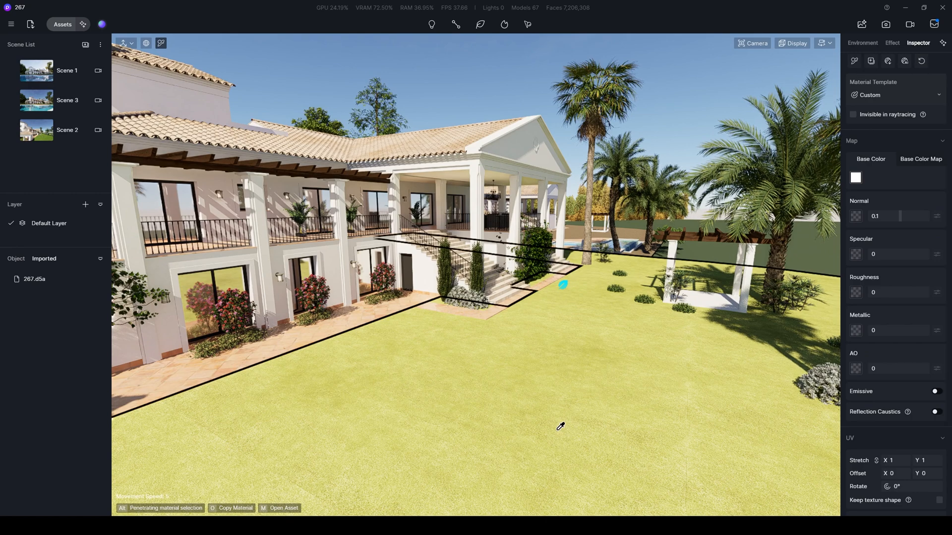
mouse_move(453, 412)
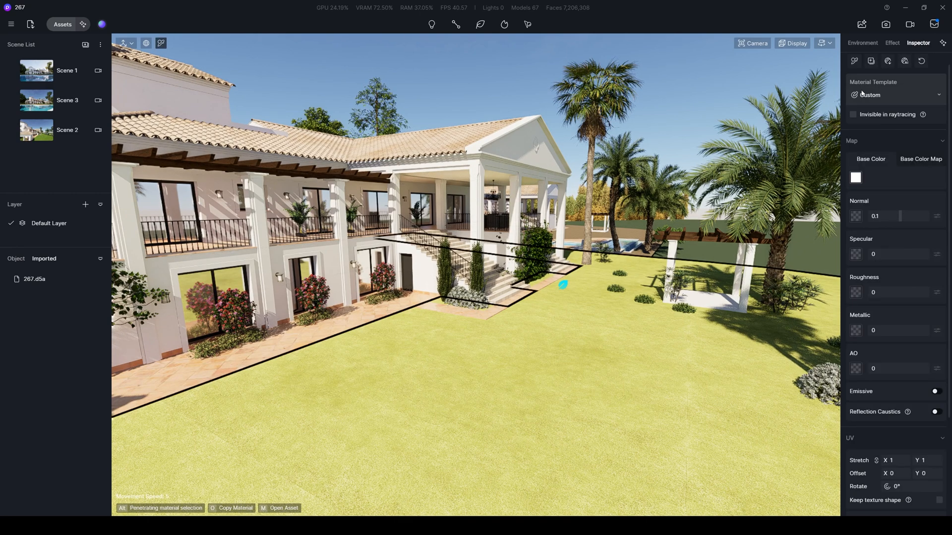
click(895, 96)
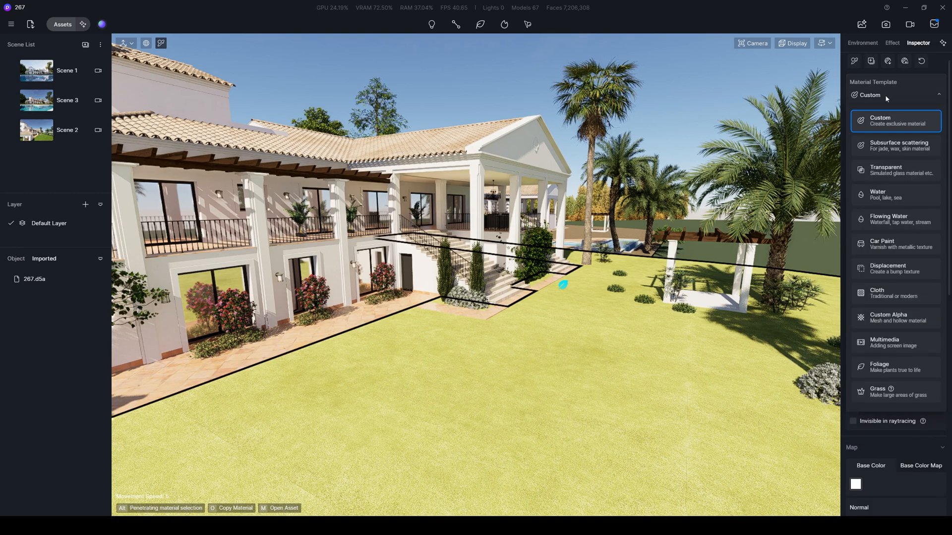
mouse_move(878, 392)
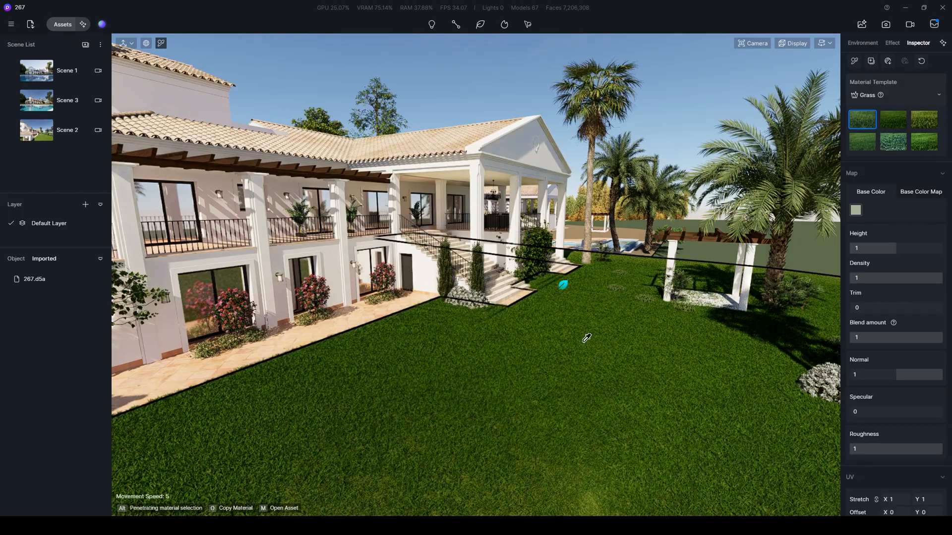
click(862, 43)
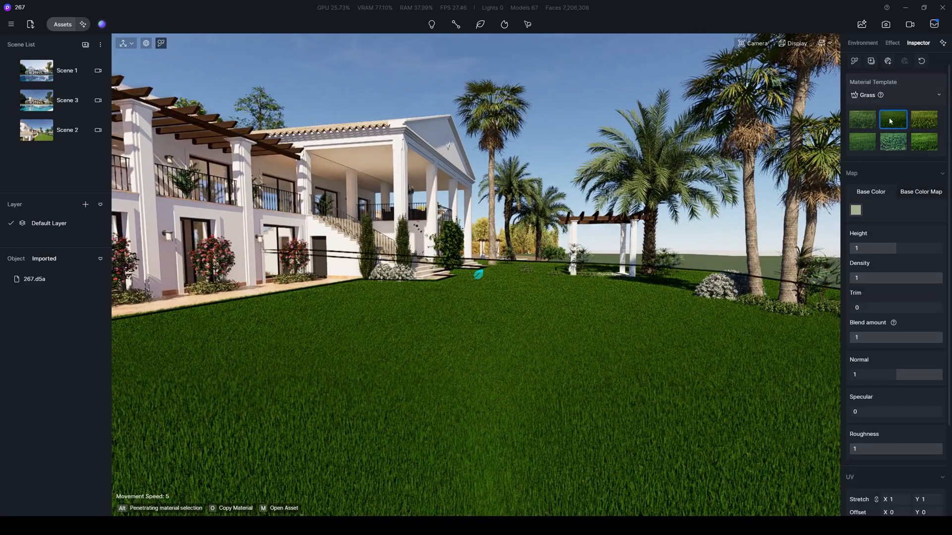
click(924, 120)
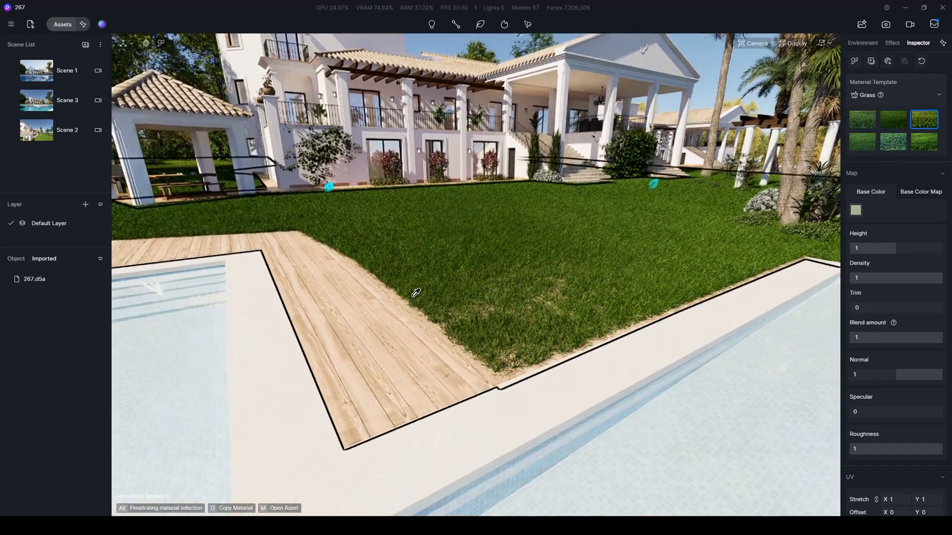
click(862, 42)
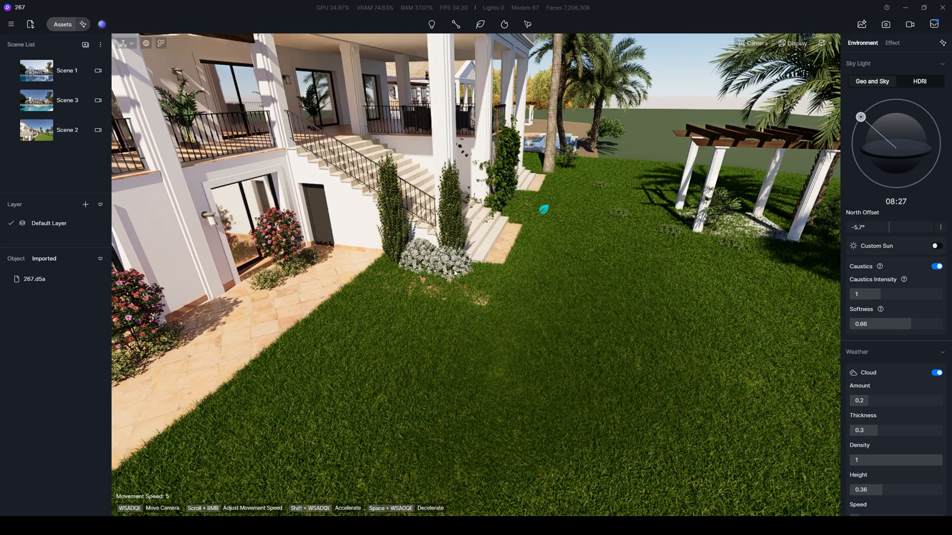
mouse_move(547, 225)
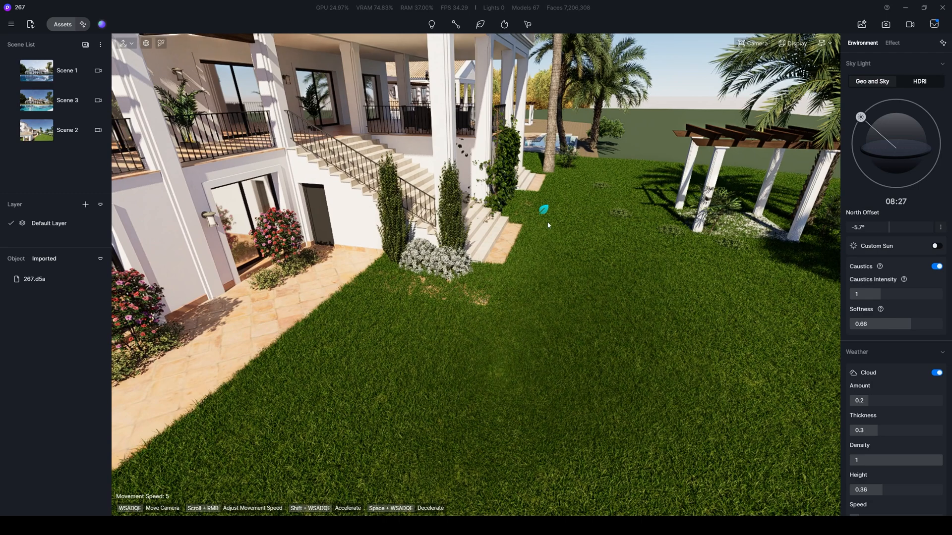
mouse_move(649, 259)
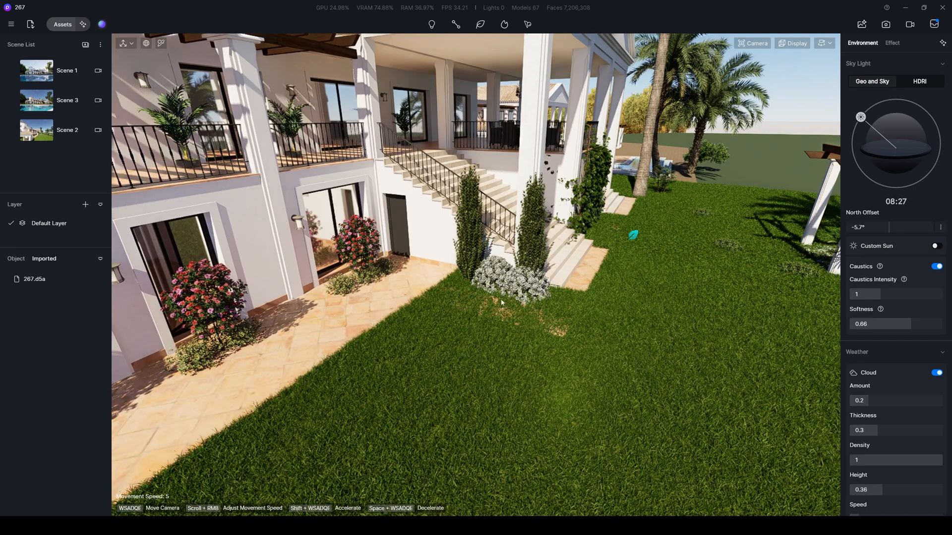
mouse_move(456, 348)
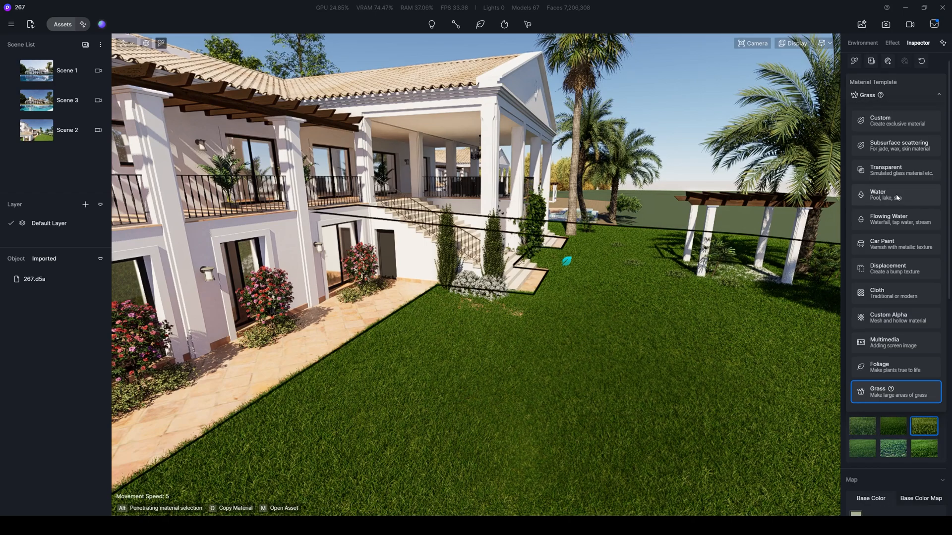
- Apply Dry Deciduous Woodland2 to the front ground with UV Stretch 5 by 5
click(881, 120)
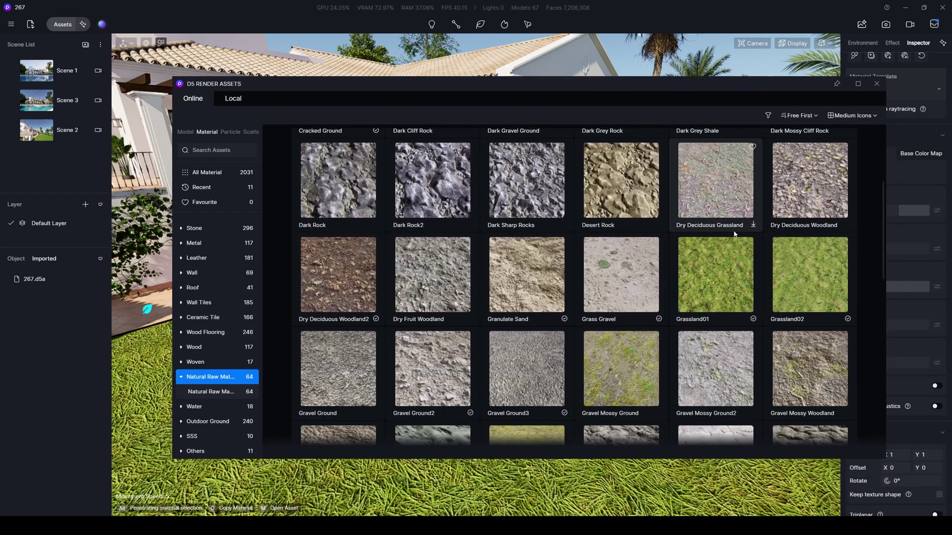
scroll(up, 3)
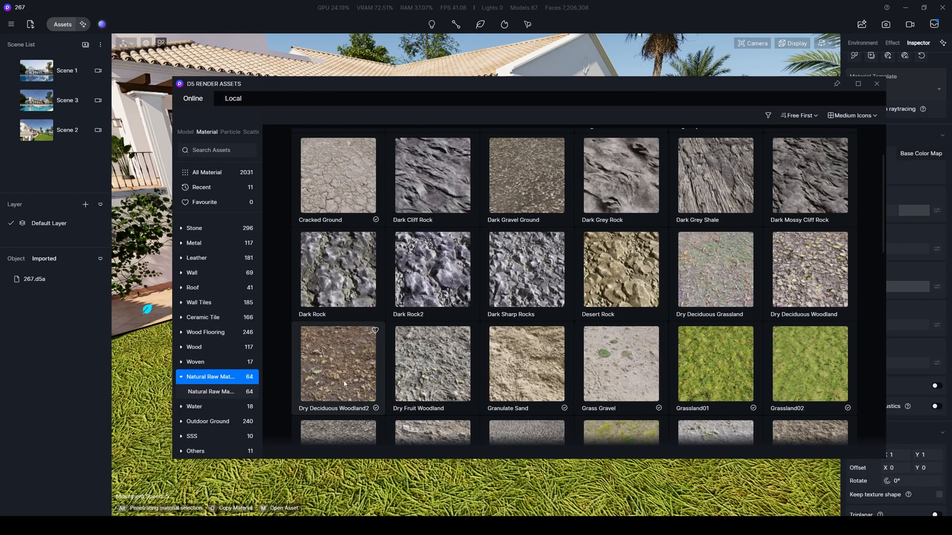
click(338, 363)
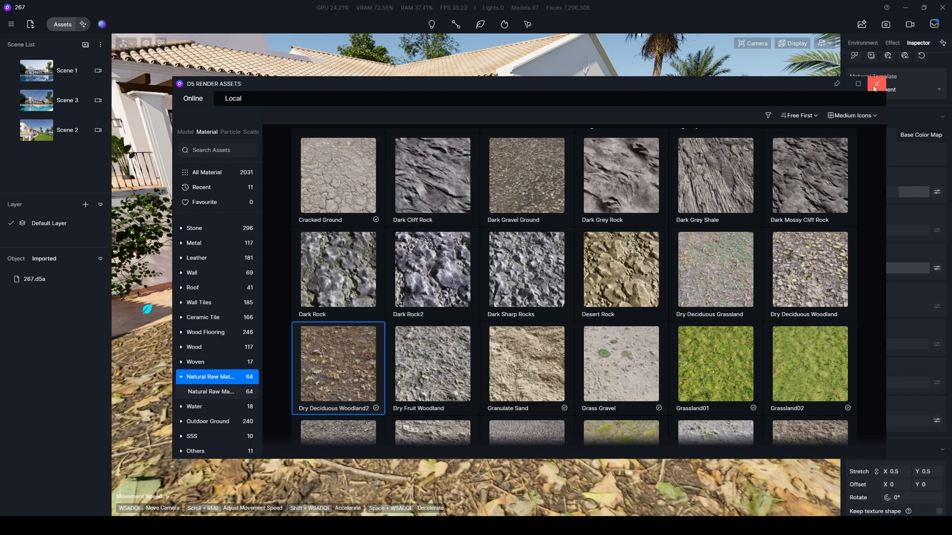
click(876, 83)
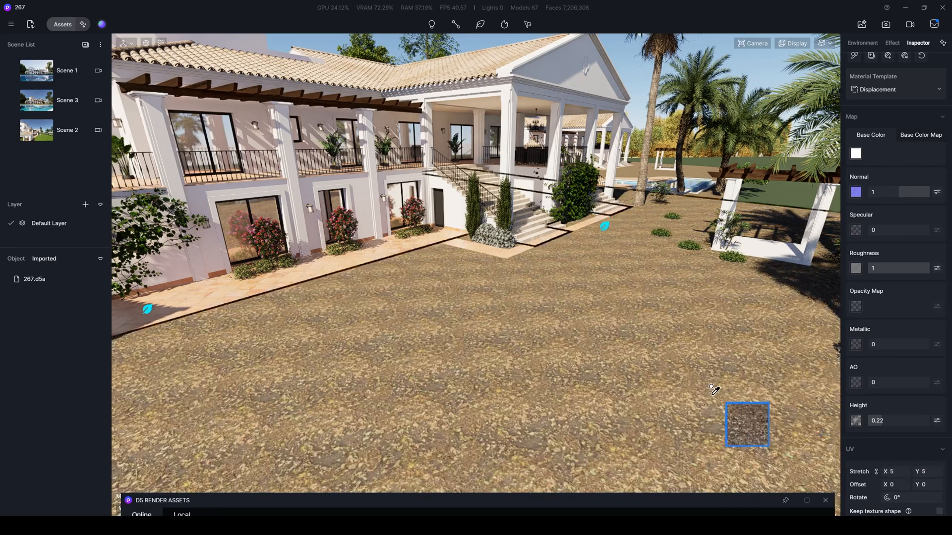
click(862, 43)
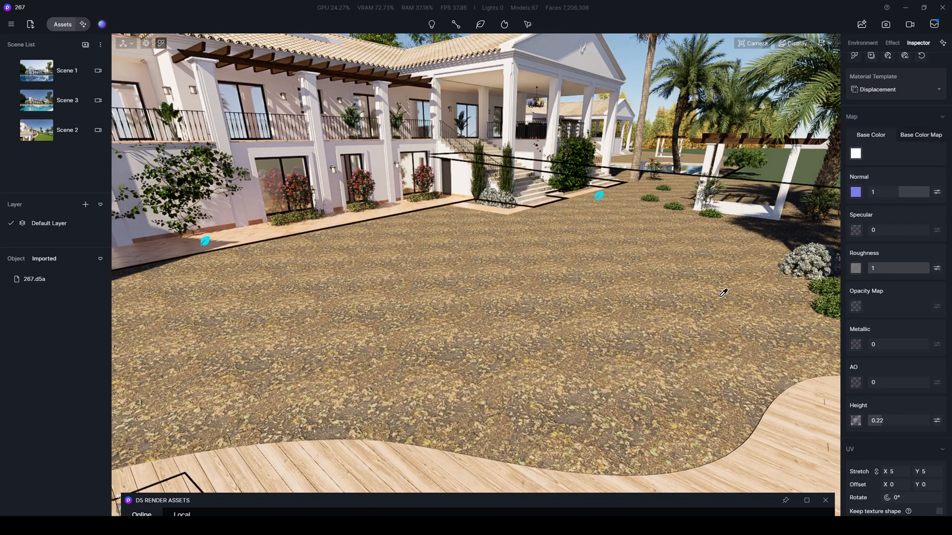
mouse_move(869, 365)
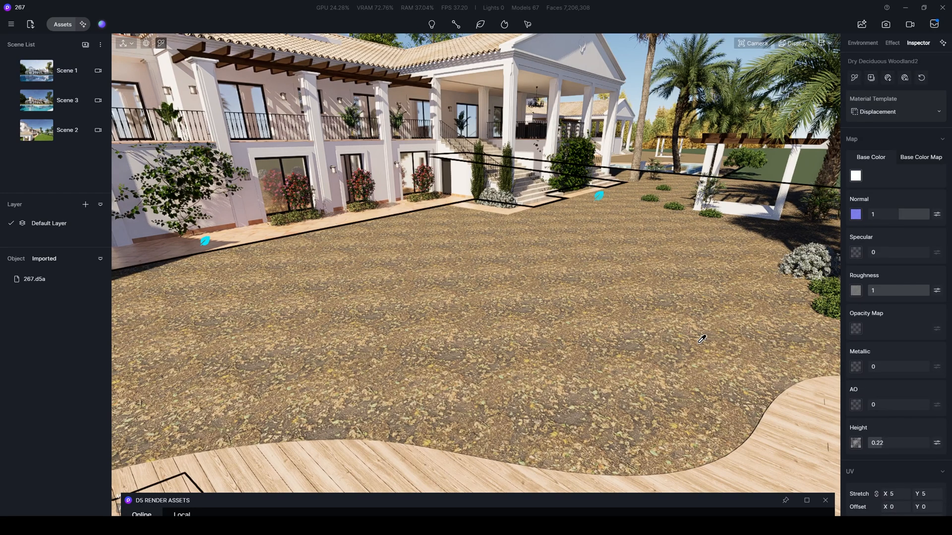
- Create a Meadow scatter area over the dry ground in front of the villa
click(862, 42)
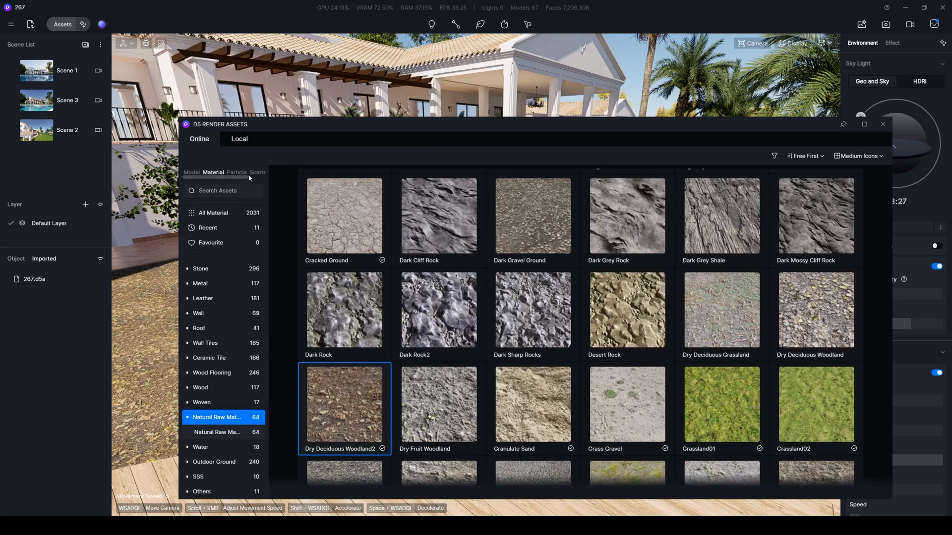
click(258, 172)
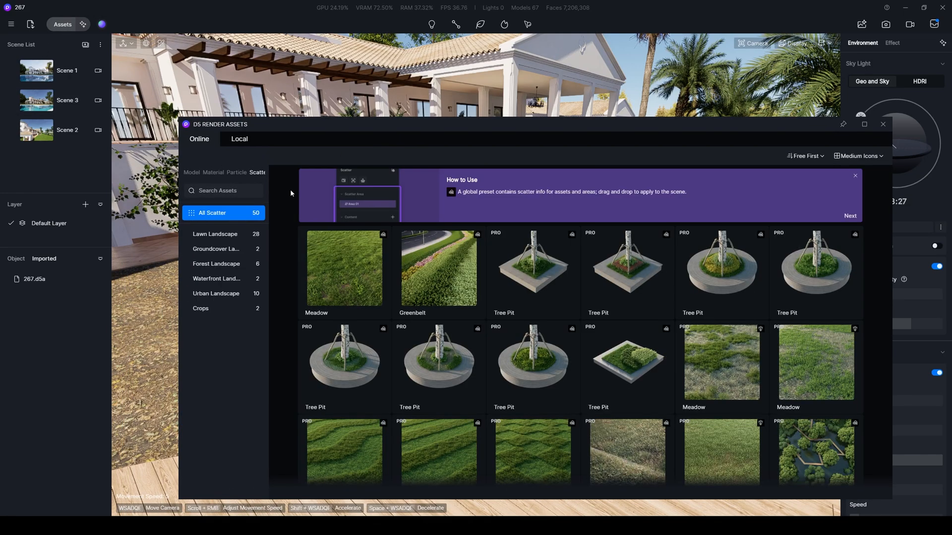
mouse_move(629, 290)
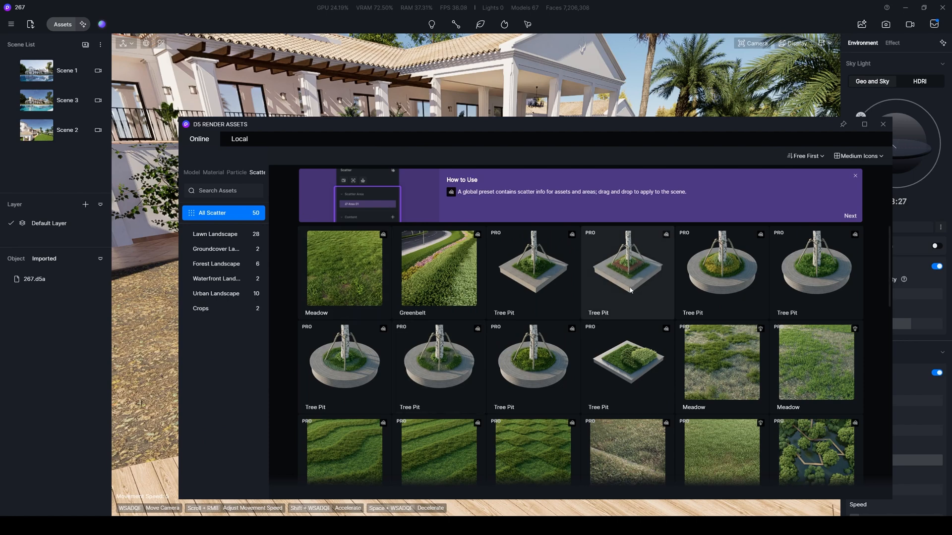
mouse_move(613, 315)
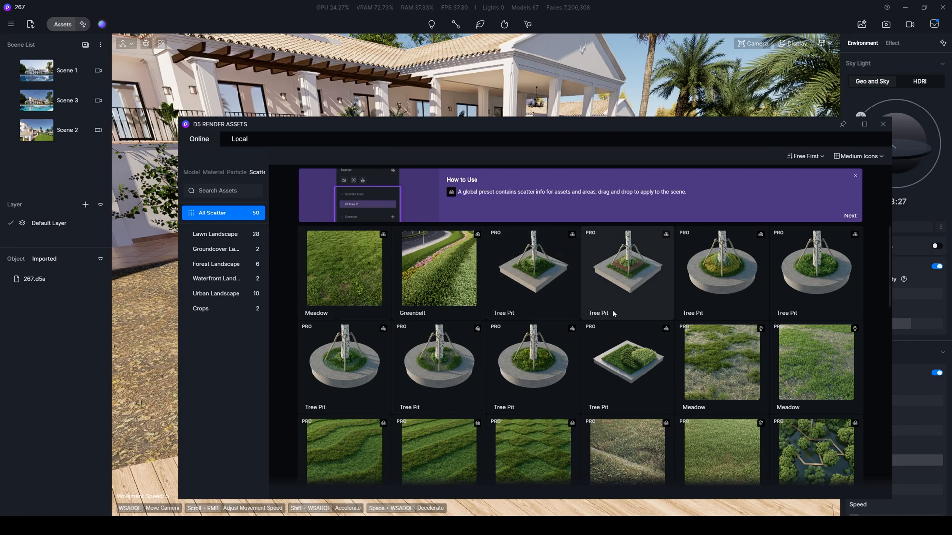
scroll(down, 3)
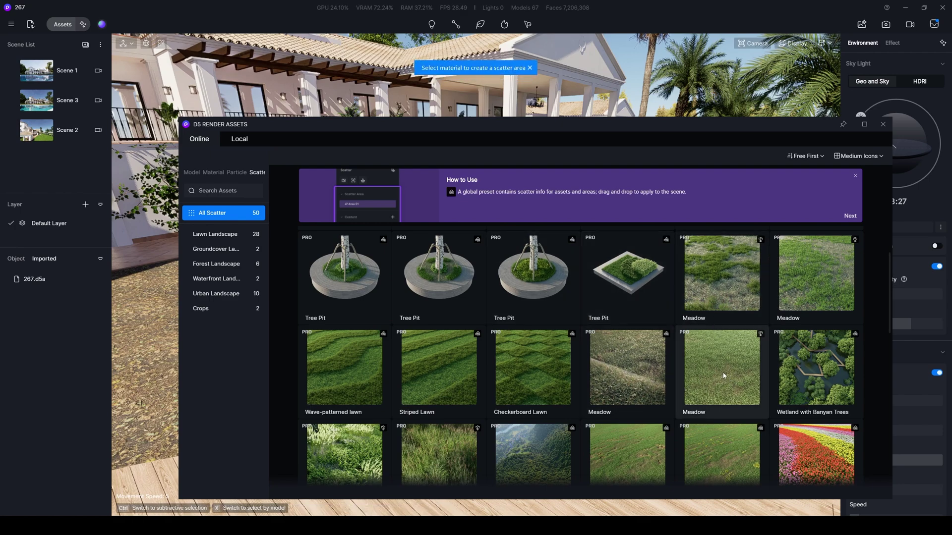
click(843, 124)
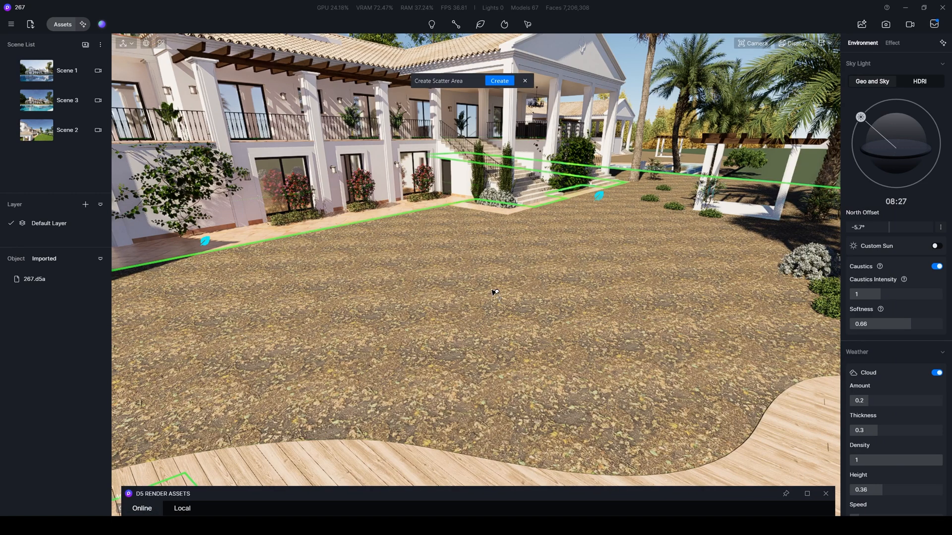
mouse_move(535, 144)
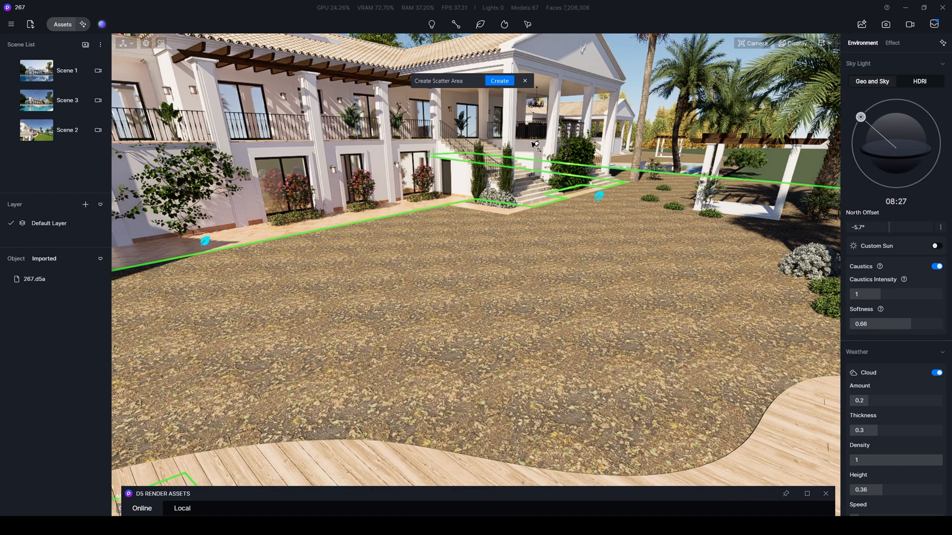
click(499, 80)
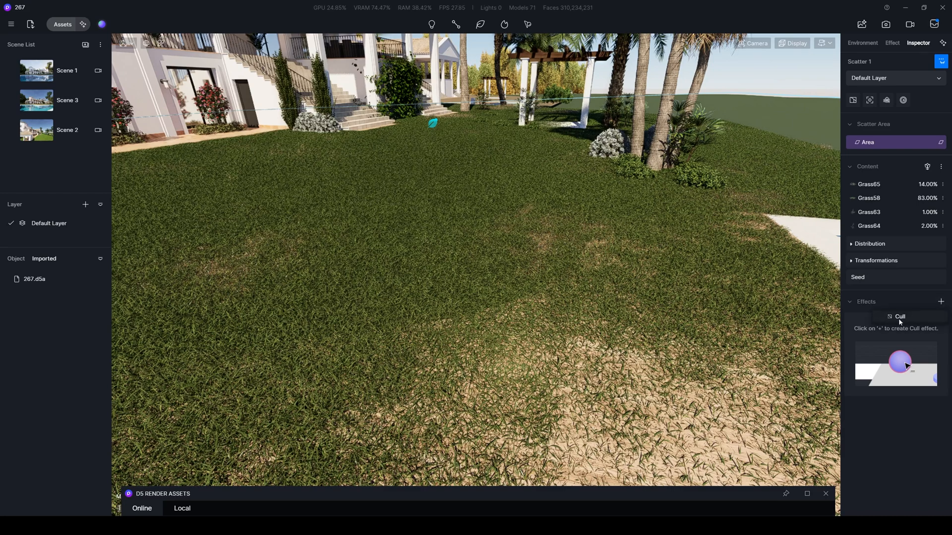
- Add a Cull_01 effect to the grass scatter; stray tufts remain on the wooden deck
click(940, 301)
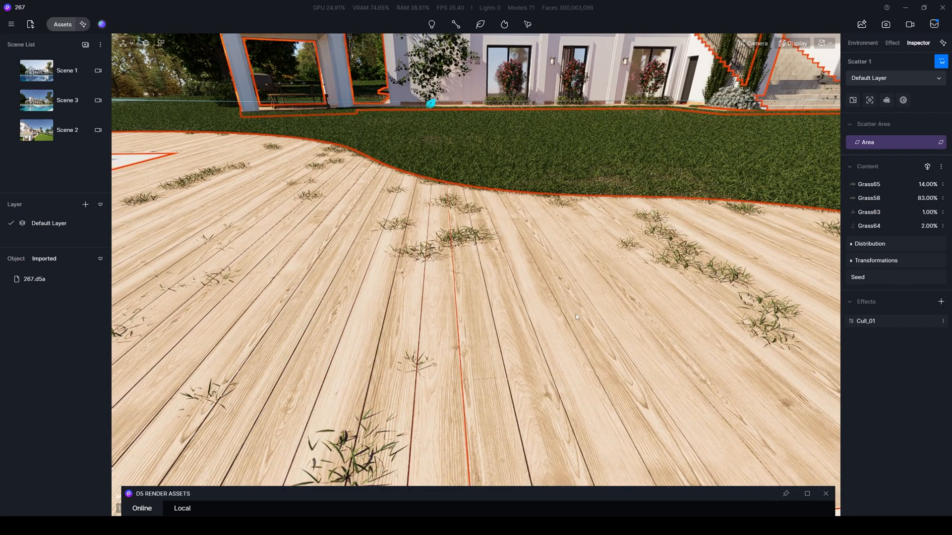
click(861, 43)
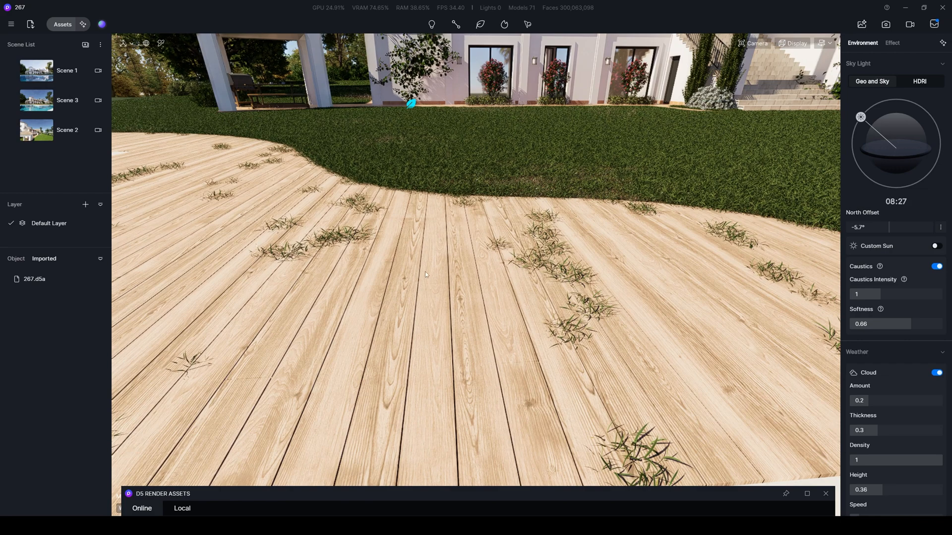
- Set Scatter 1's Cull_01 range to 0.05 m so the wooden deck is cleared of grass
click(34, 280)
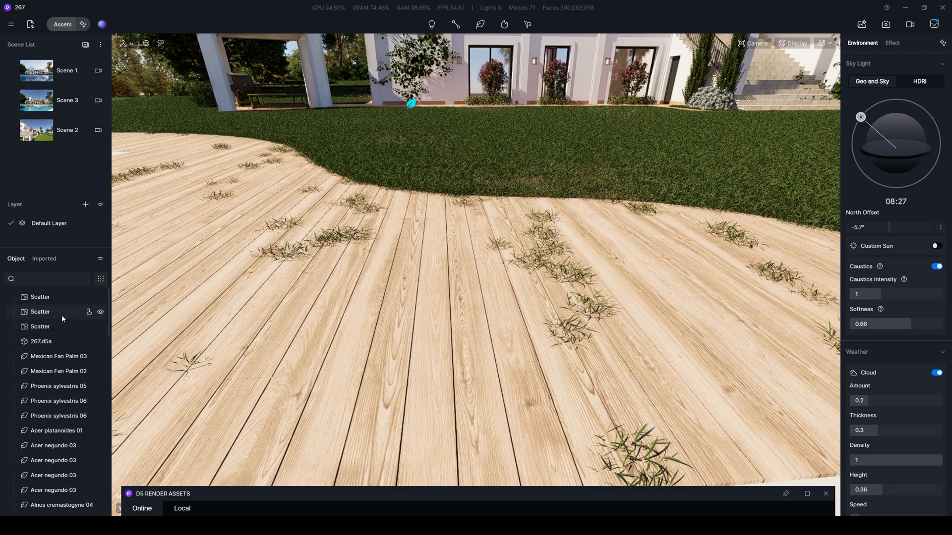
click(40, 311)
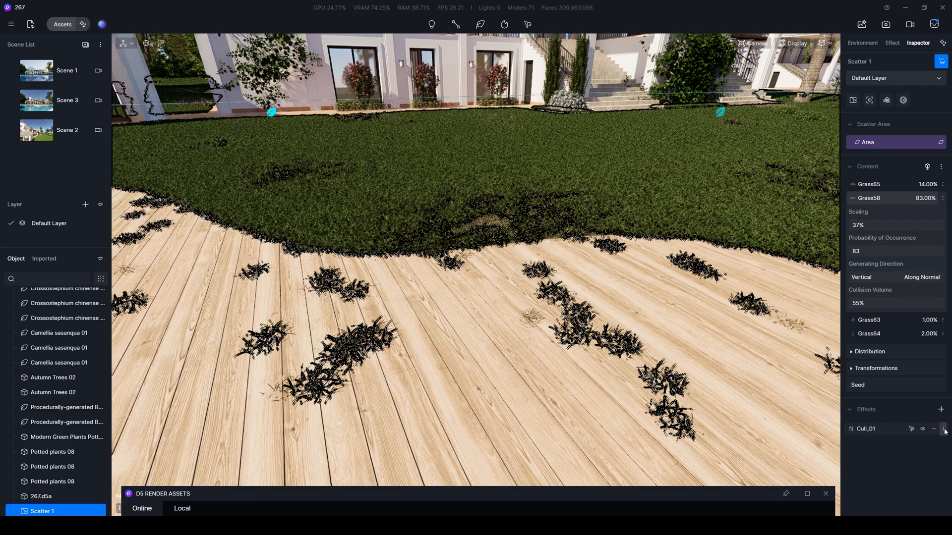
click(864, 428)
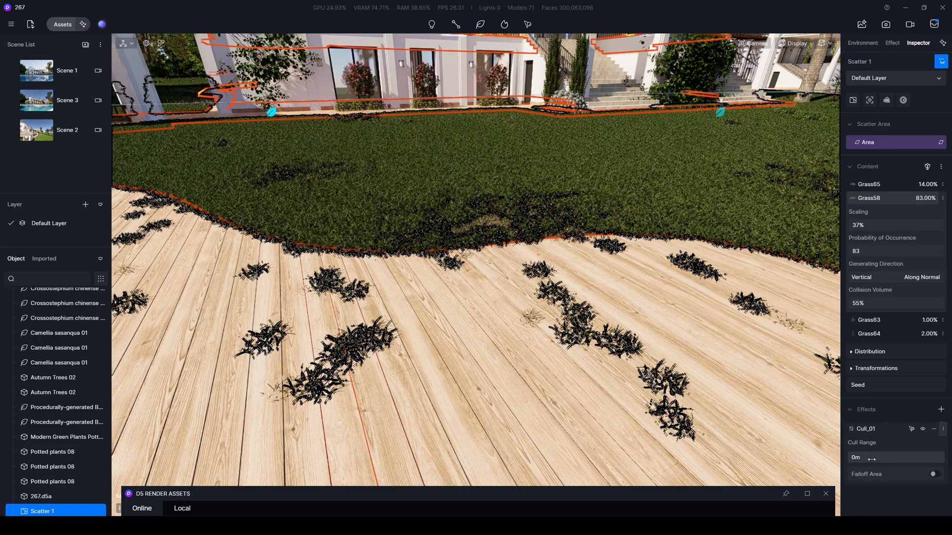
click(894, 457)
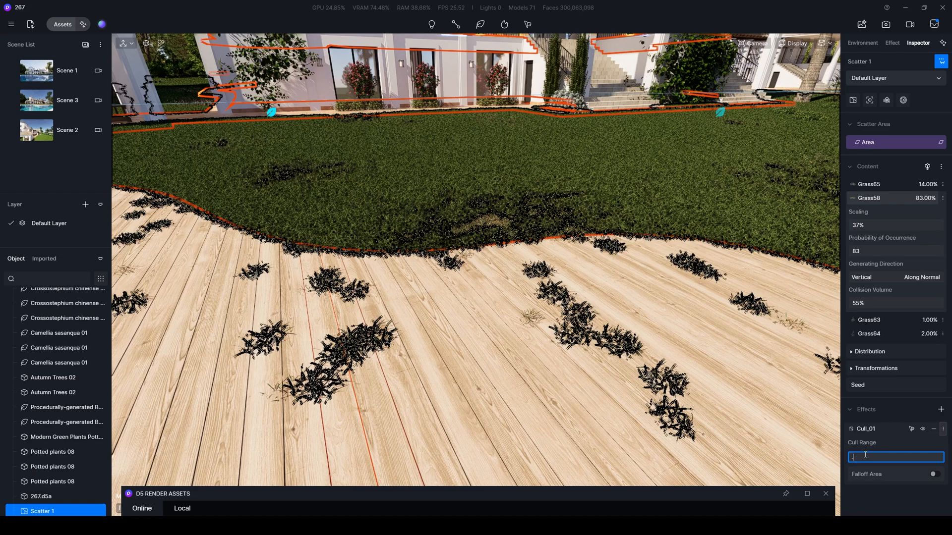
text(.05m)
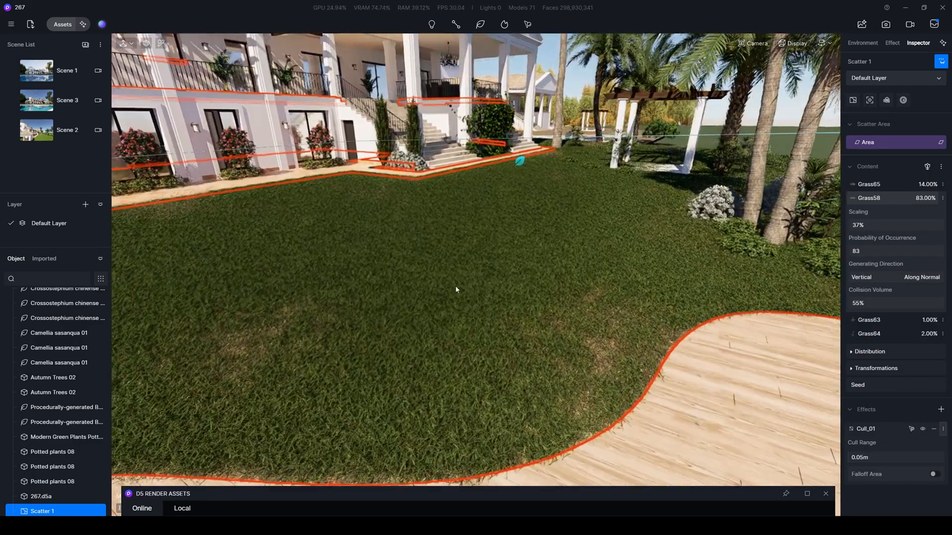
click(862, 43)
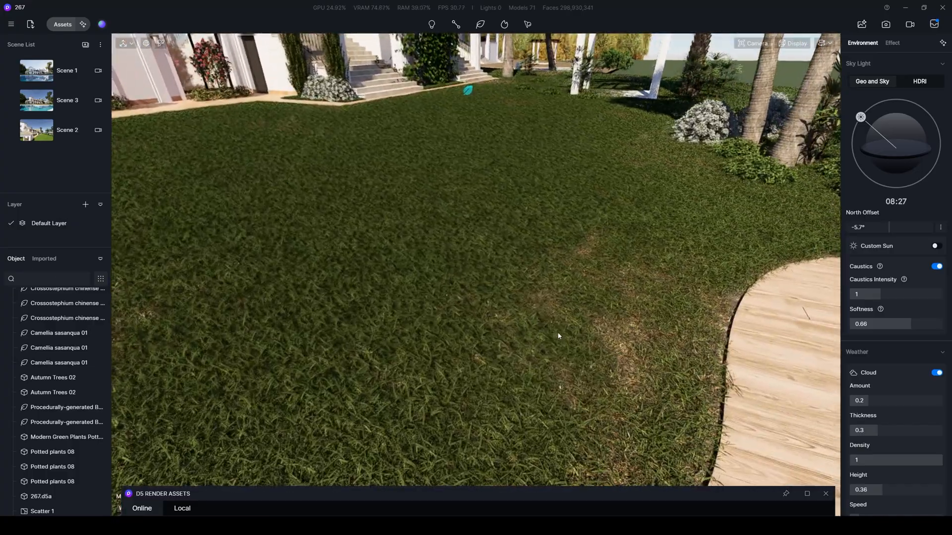
- Enable Falloff Area on Cull_01 with 66.1% density and 71.9% scale toward the lawn edges
click(43, 512)
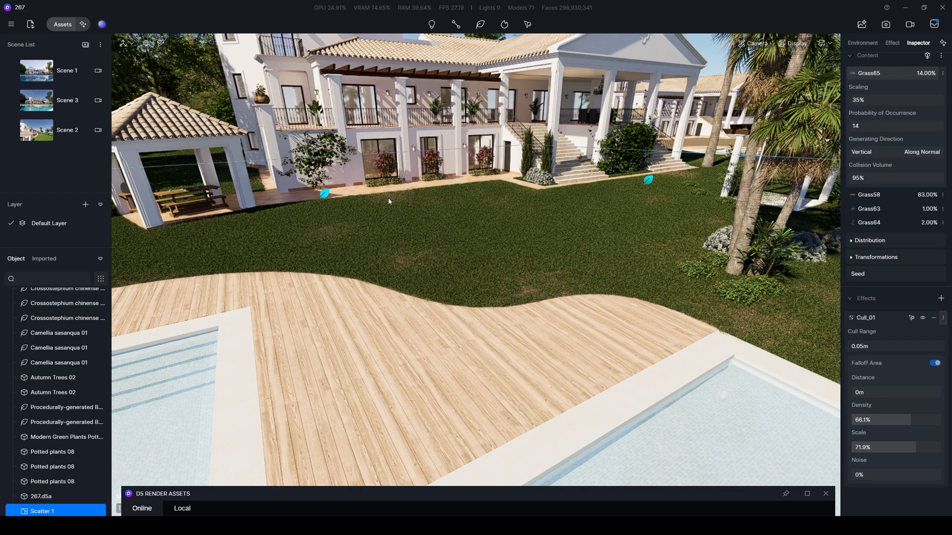
click(862, 43)
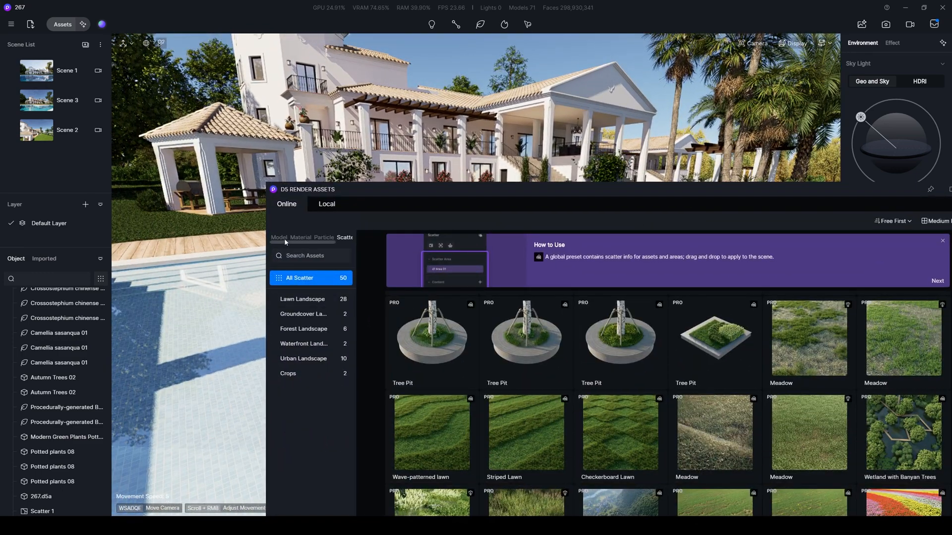
- Change the pool surface from Transparent to the Water template with UV Stretch 5 by 5
click(280, 237)
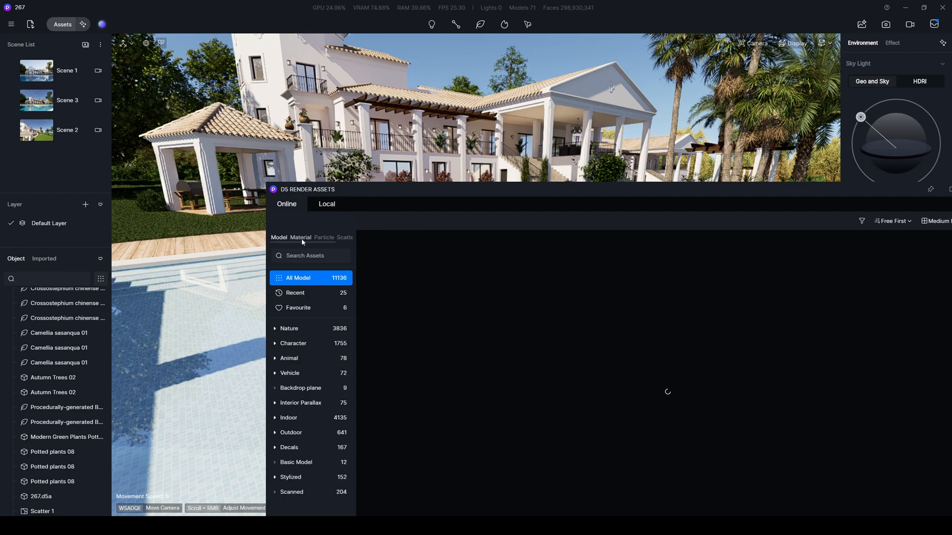
click(300, 236)
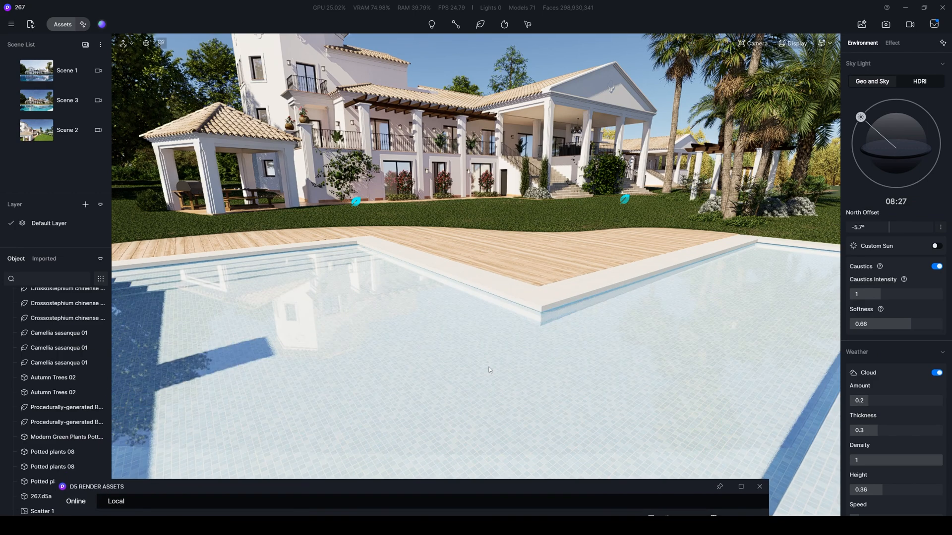
mouse_move(505, 334)
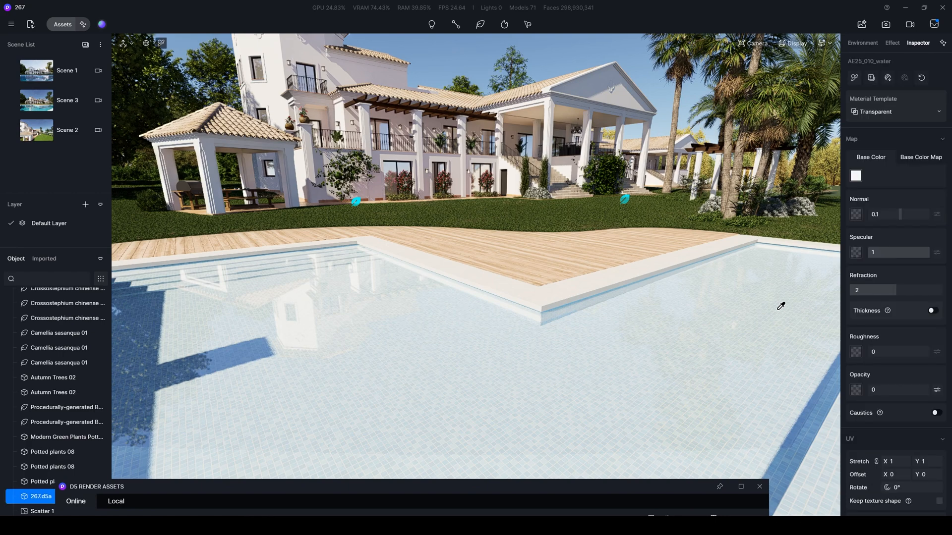
click(893, 112)
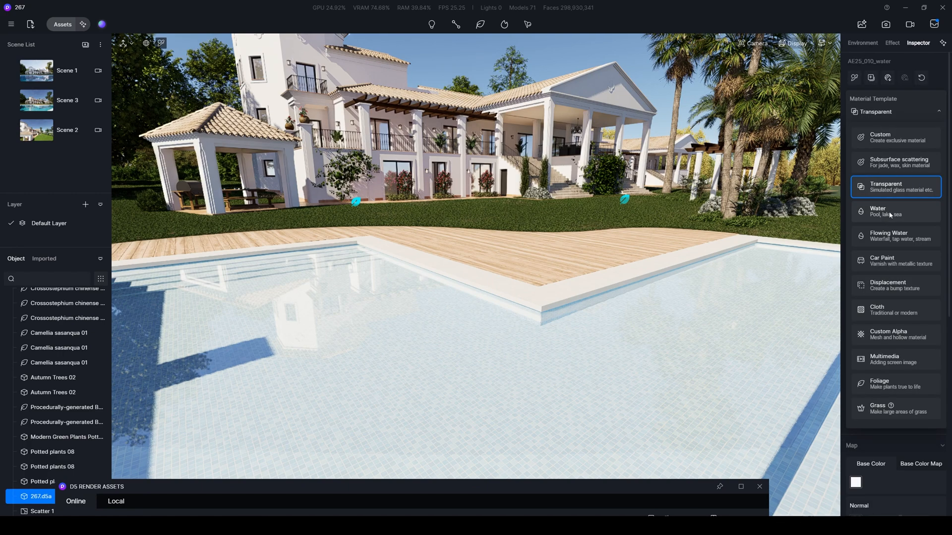
click(879, 211)
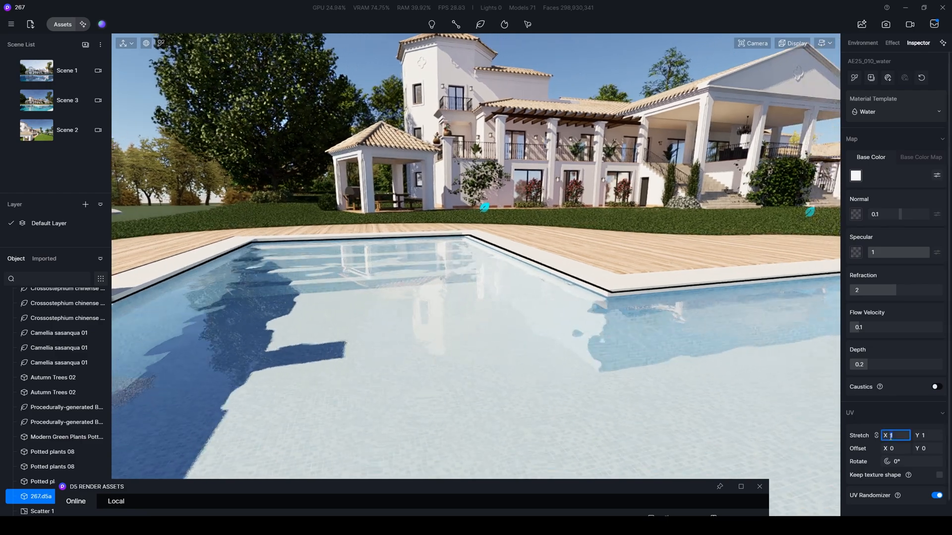
text(5)
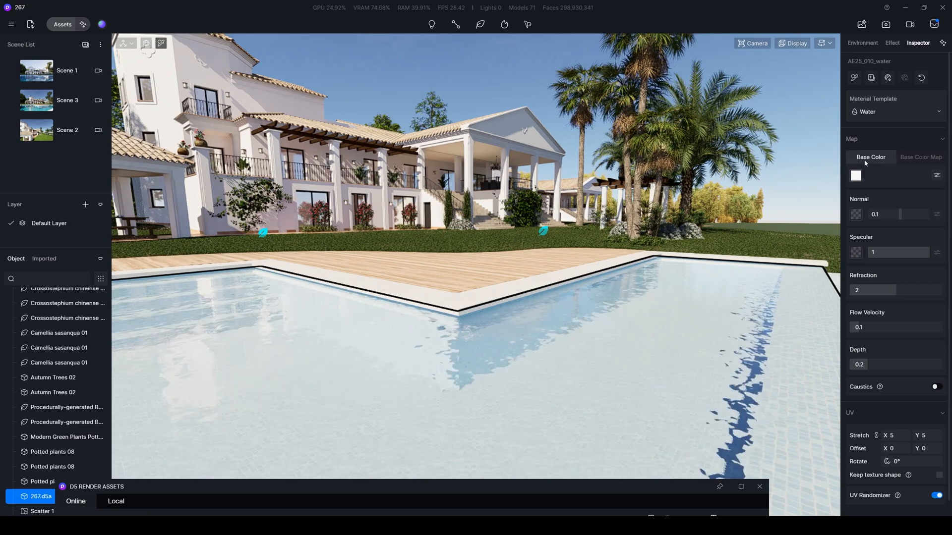
- Set the pool water material to turquoise-green with Normal 0.04 and Specular 0.85
click(856, 176)
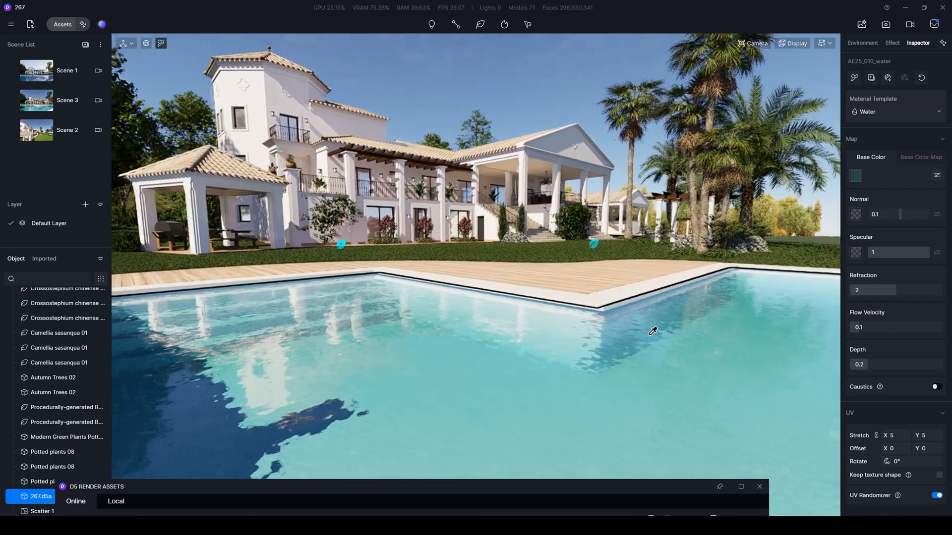
click(856, 175)
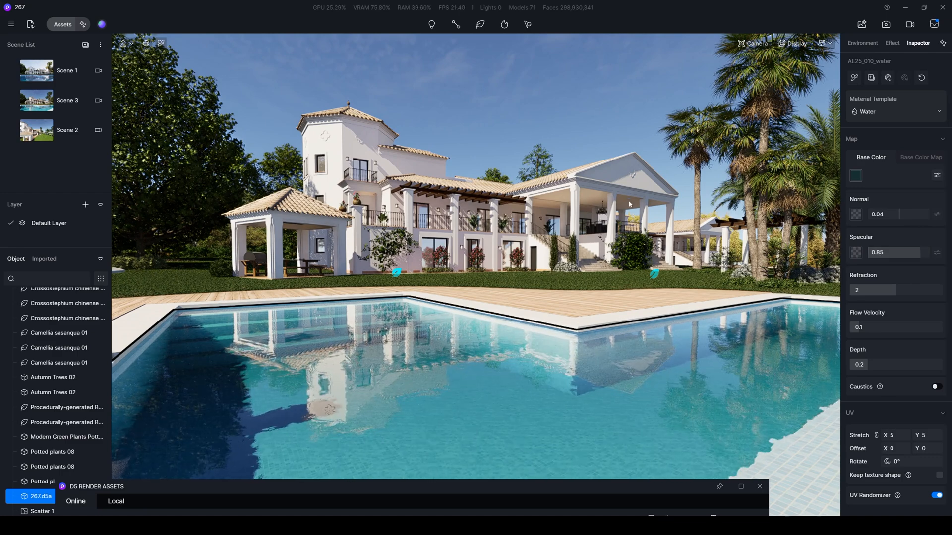
click(861, 42)
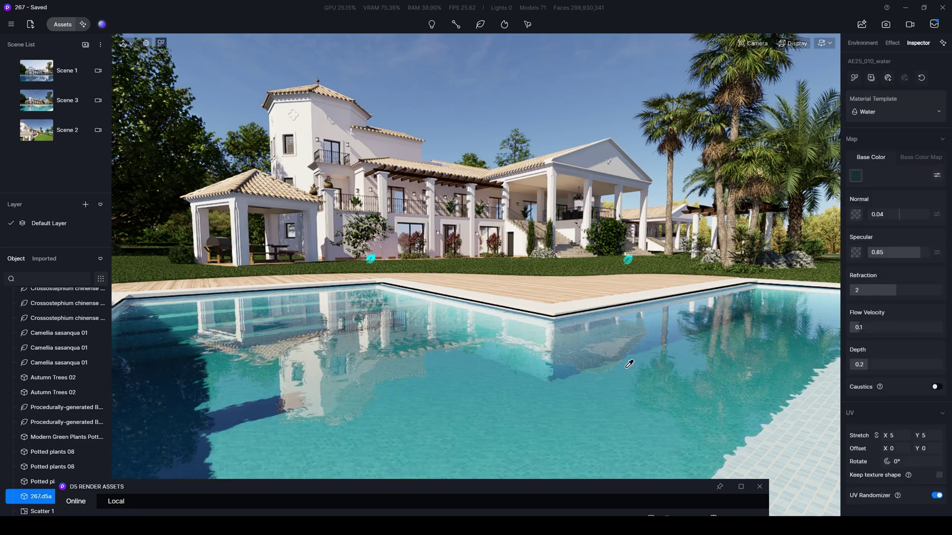
click(935, 387)
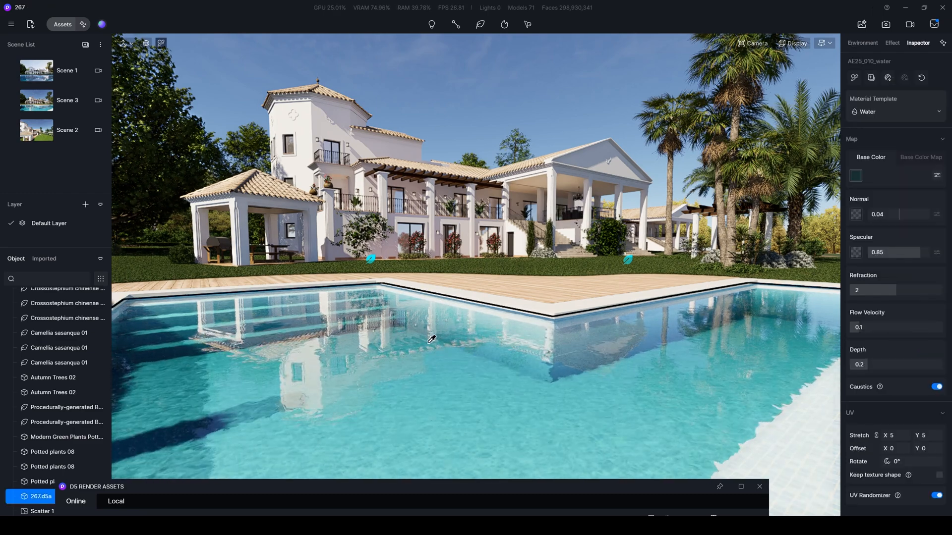
click(937, 387)
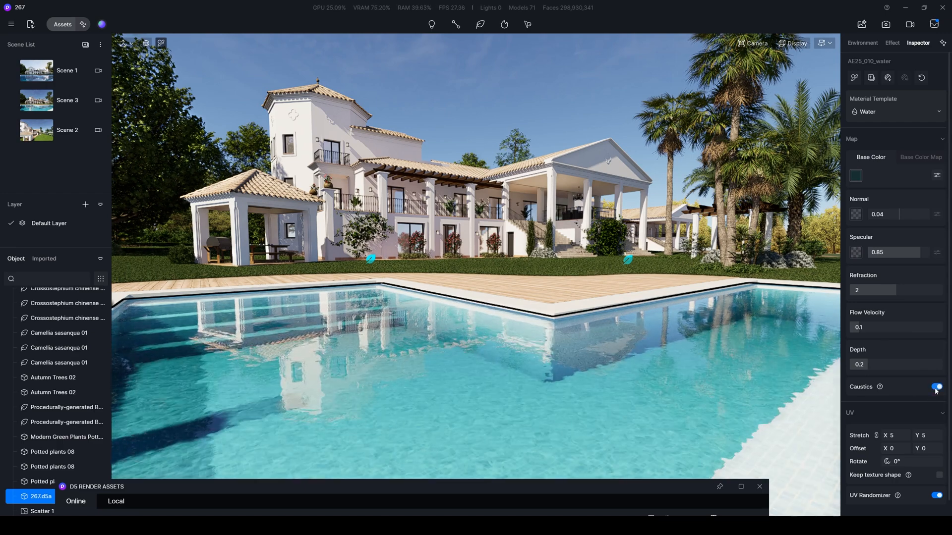
click(861, 43)
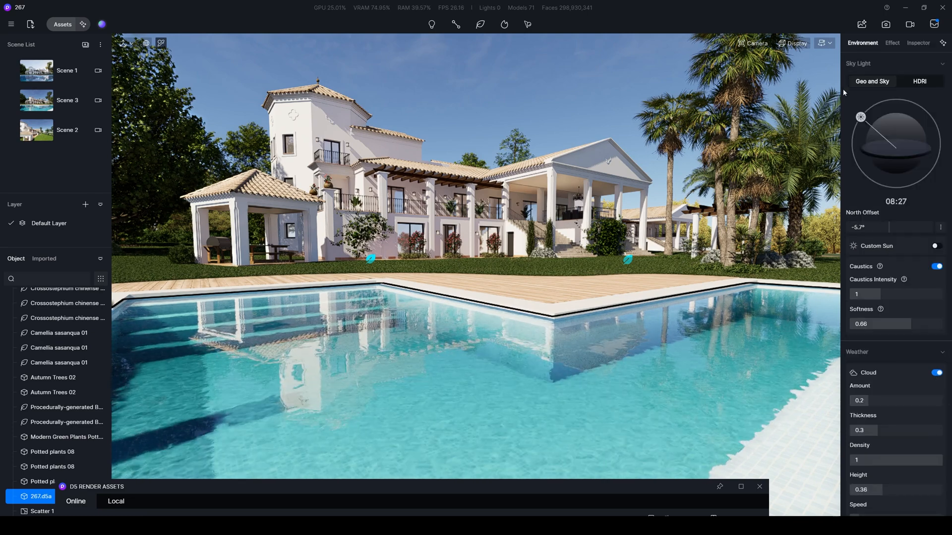
mouse_move(858, 160)
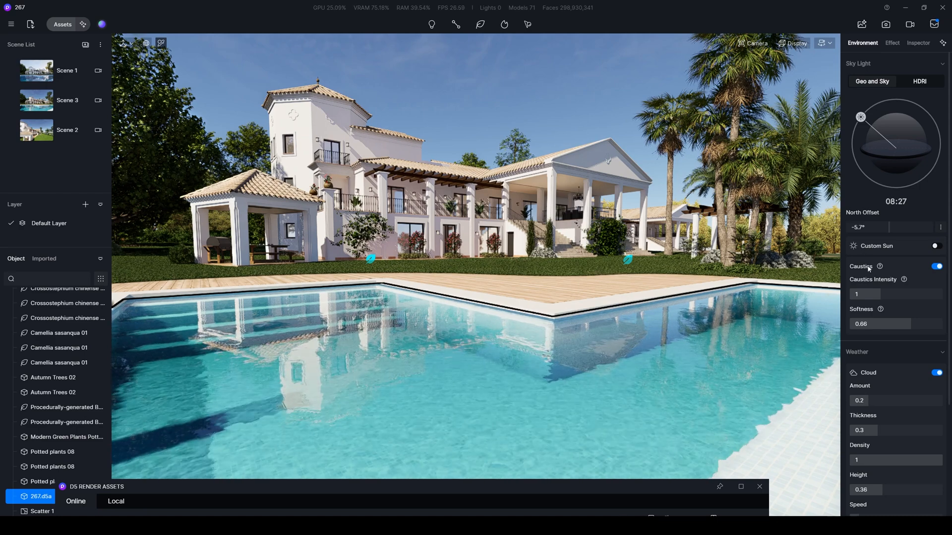
click(937, 265)
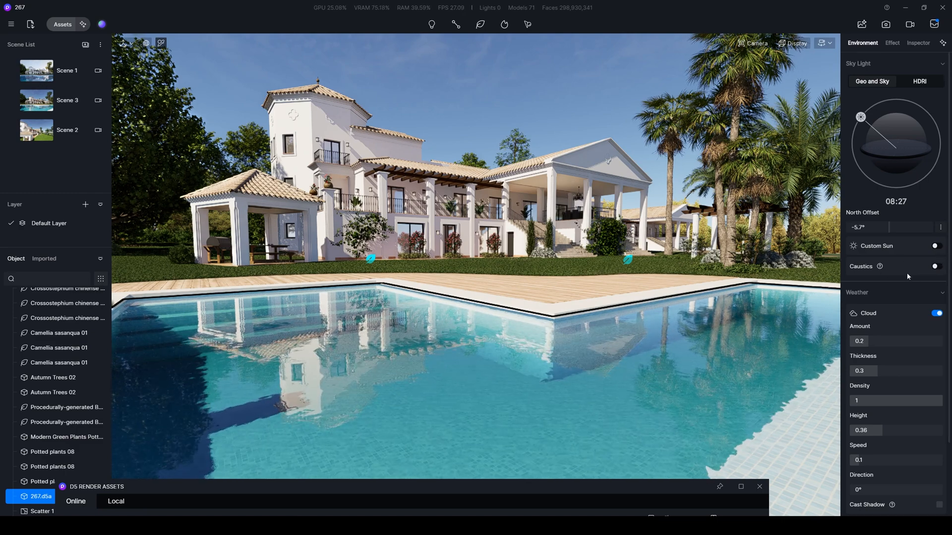
click(935, 266)
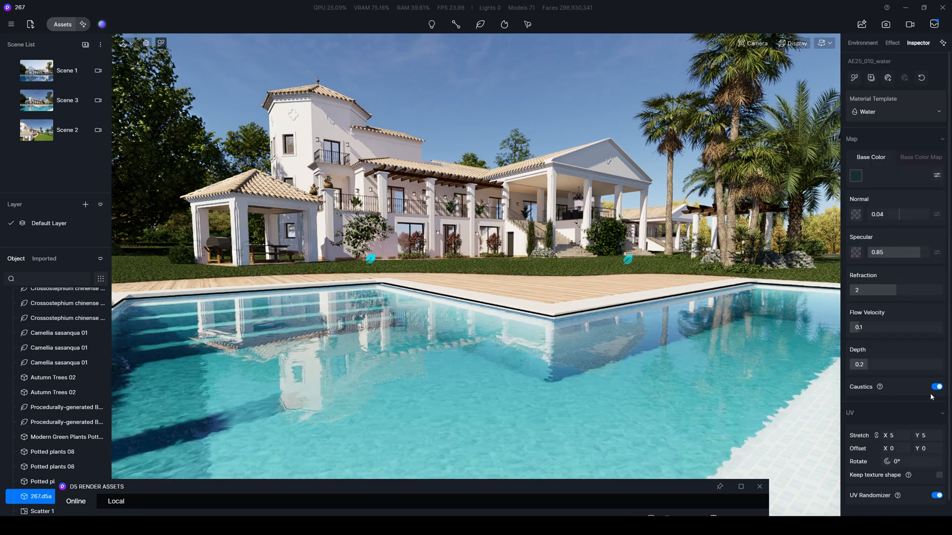
click(936, 386)
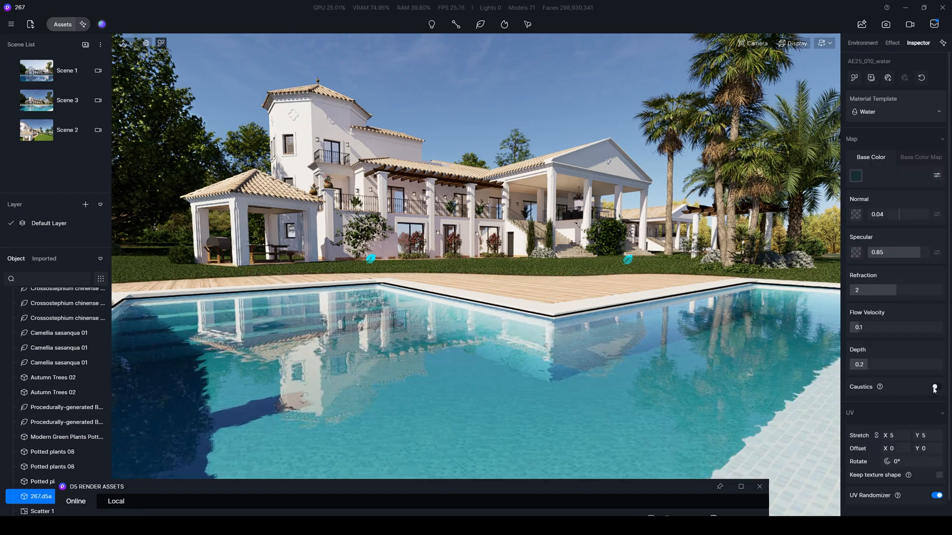
click(862, 42)
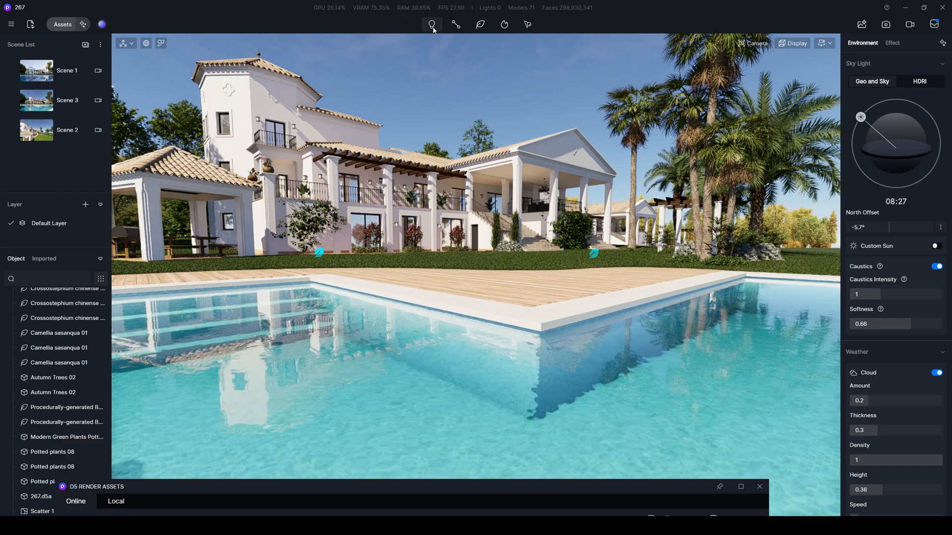
- Place a Spotlight over the pool (intensity 230, cone angle 40) with Caustics enabled
click(432, 23)
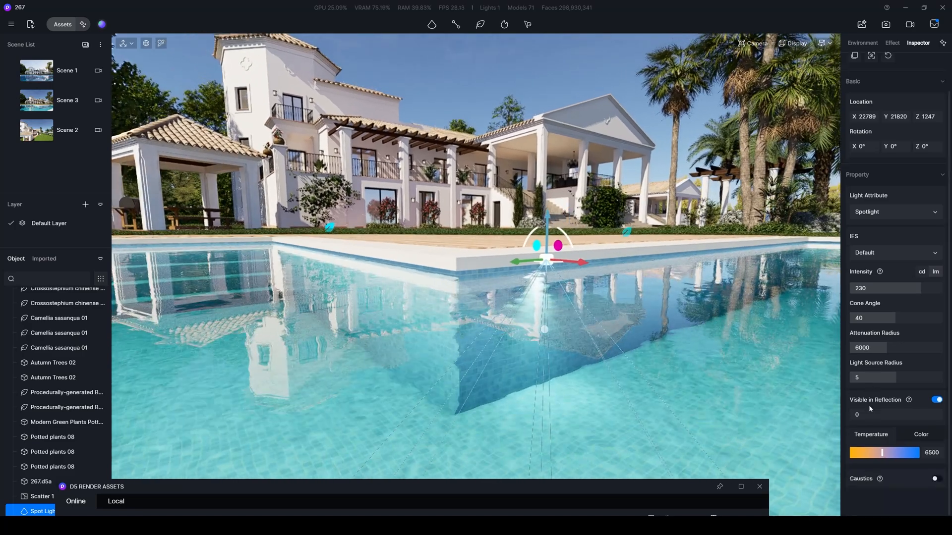
click(934, 478)
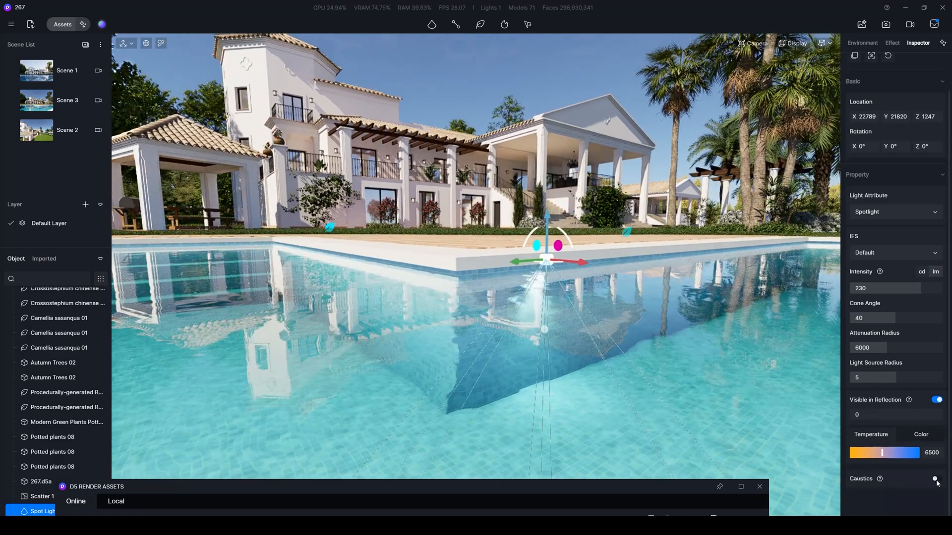
click(934, 479)
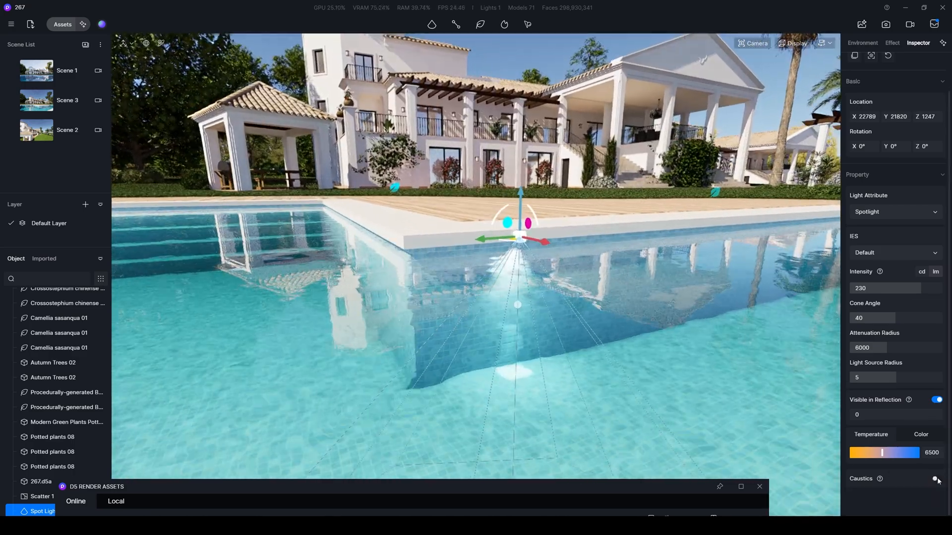
click(936, 479)
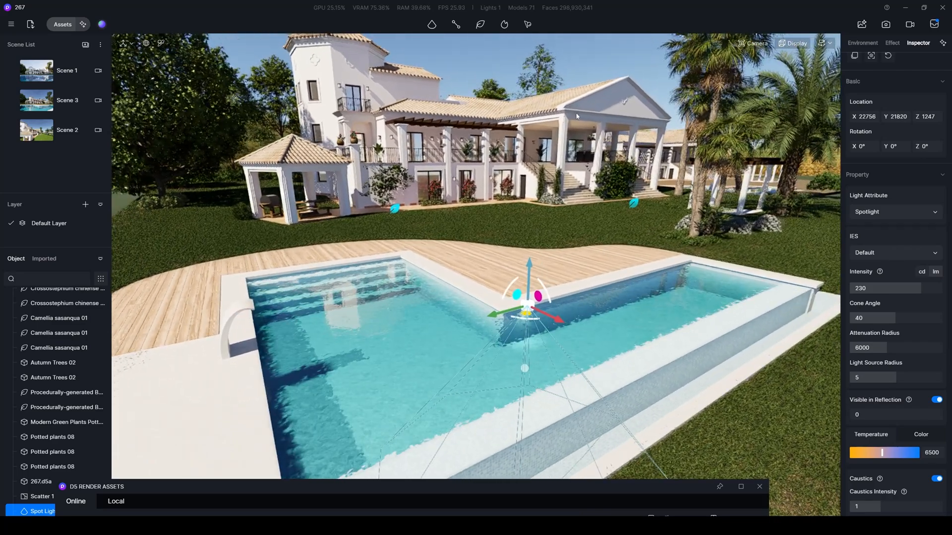
- Move the sun time to 05:52 with north offset 176.2° for a dark dusk sky
click(861, 43)
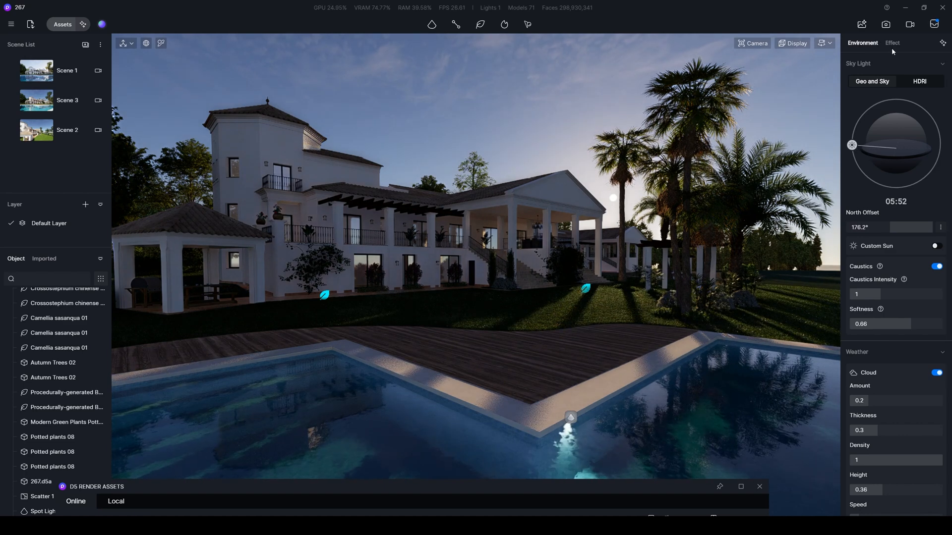
- Set Bloom 0.36, Lens flare 0.13 and Rainbow Flare 0.43 in the Effect settings
click(892, 43)
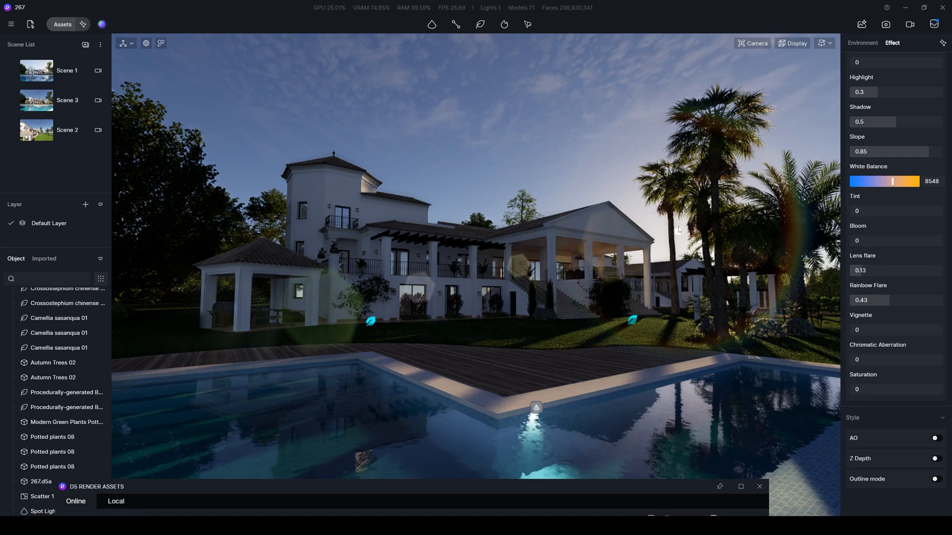
mouse_move(678, 232)
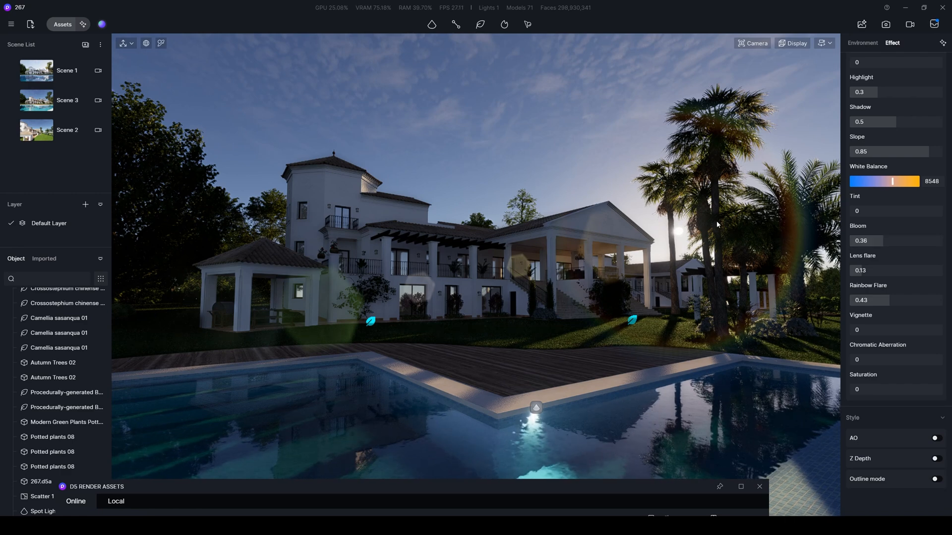
mouse_move(675, 240)
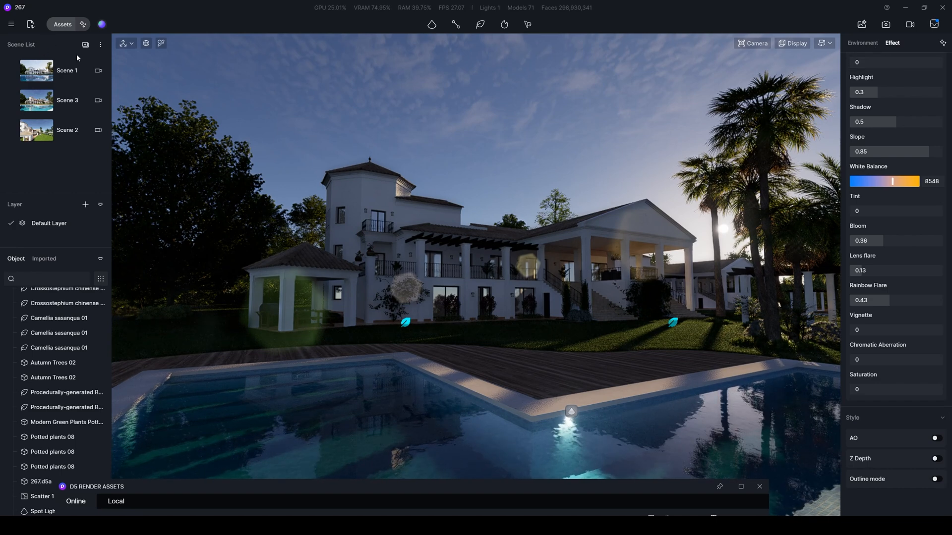
- Save the dusk view as Scene 4, then switch back to the daytime Scene 3 view
click(86, 44)
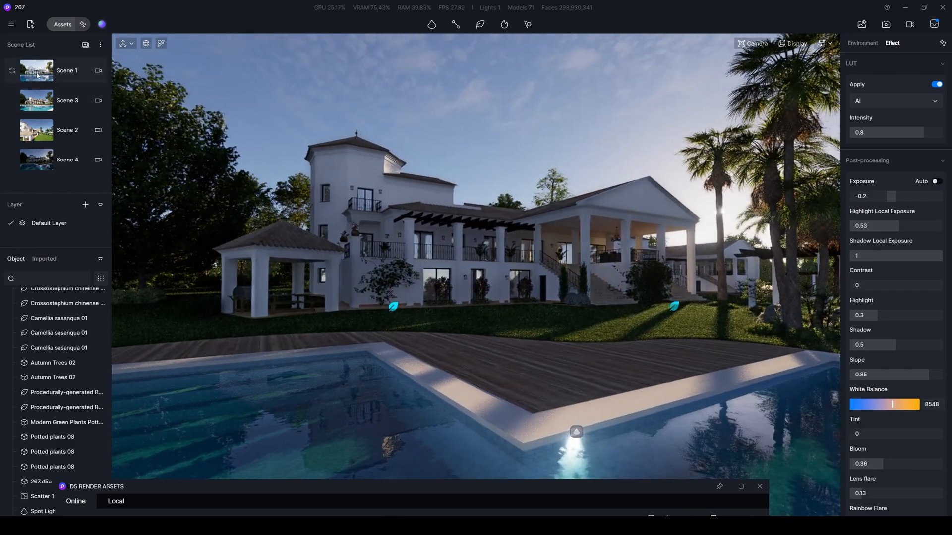
click(67, 71)
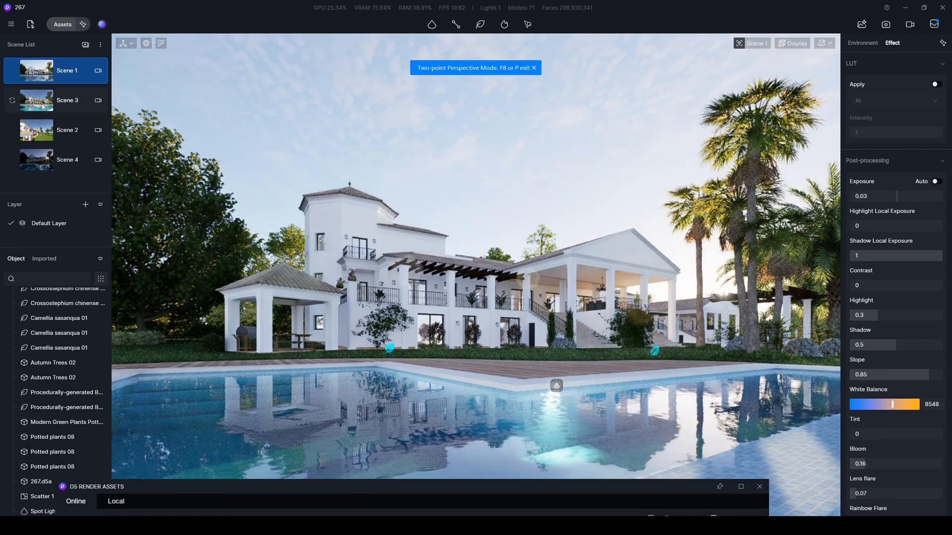
click(534, 67)
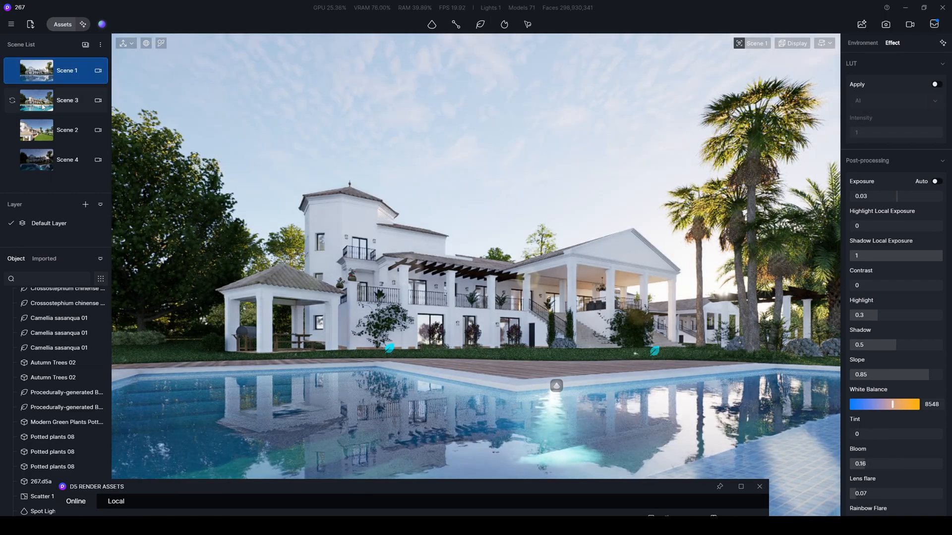
click(66, 100)
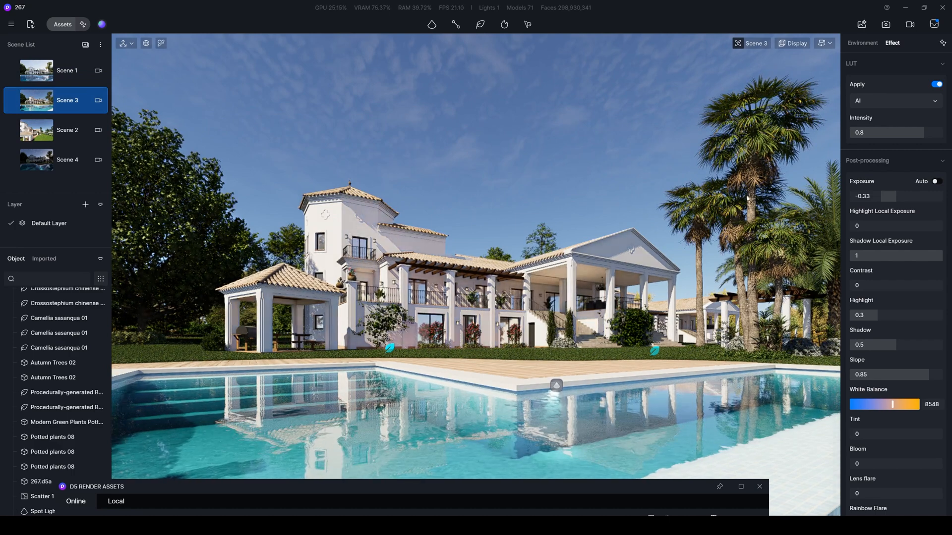
mouse_move(557, 185)
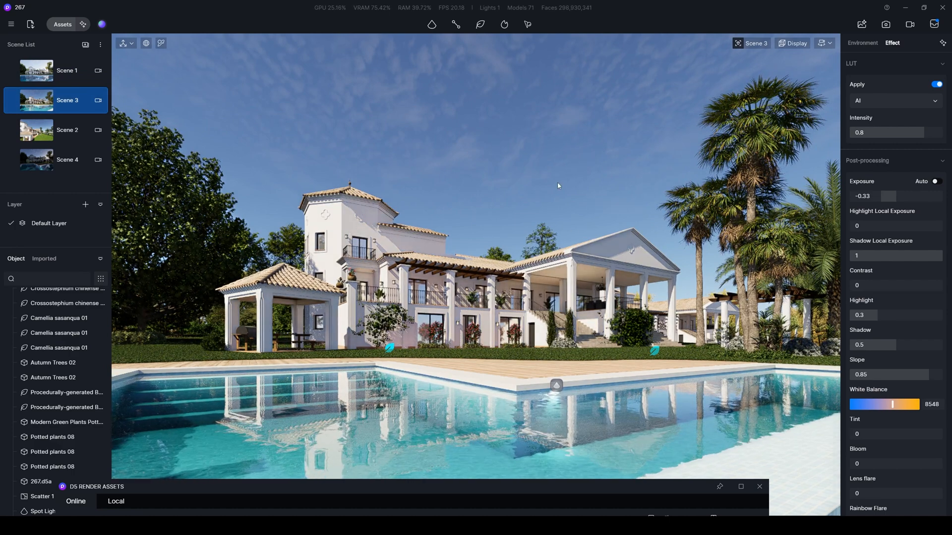
mouse_move(467, 240)
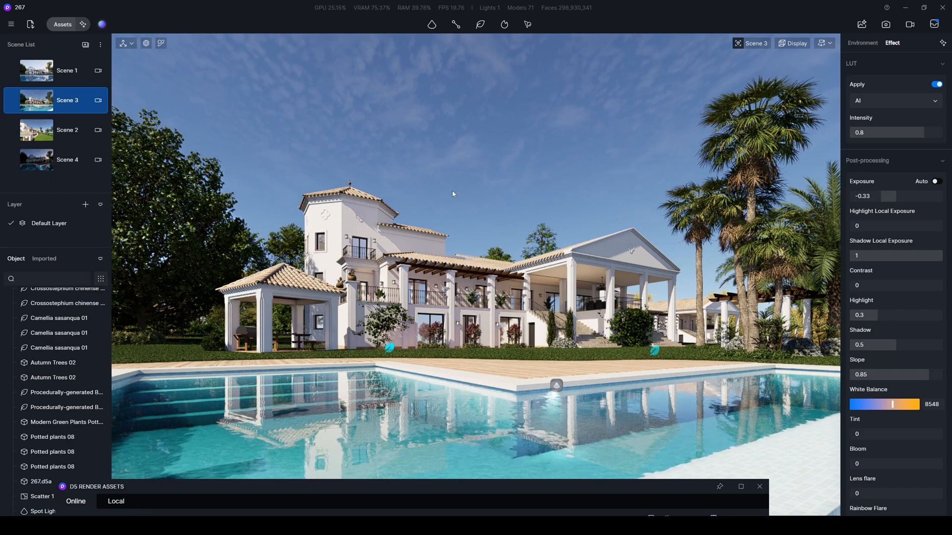
mouse_move(421, 193)
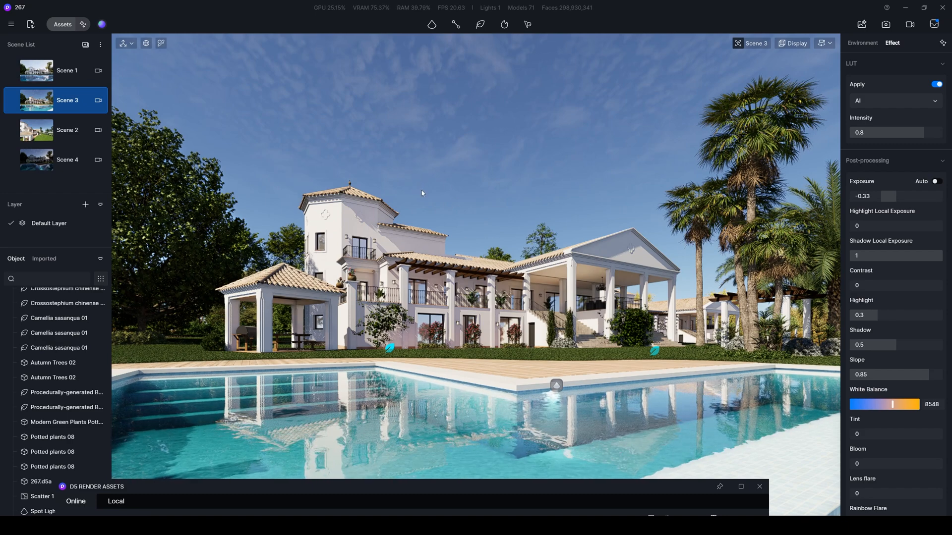
mouse_move(451, 190)
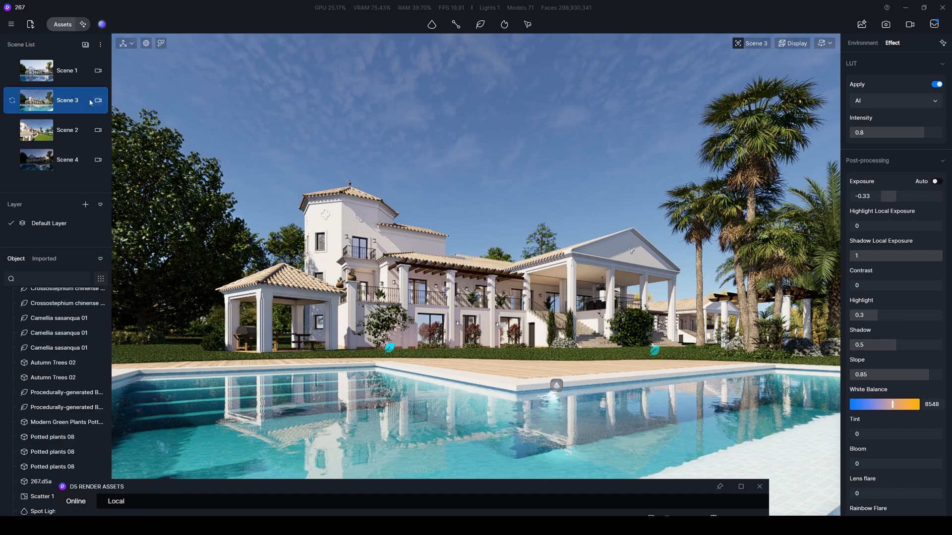
mouse_move(885, 24)
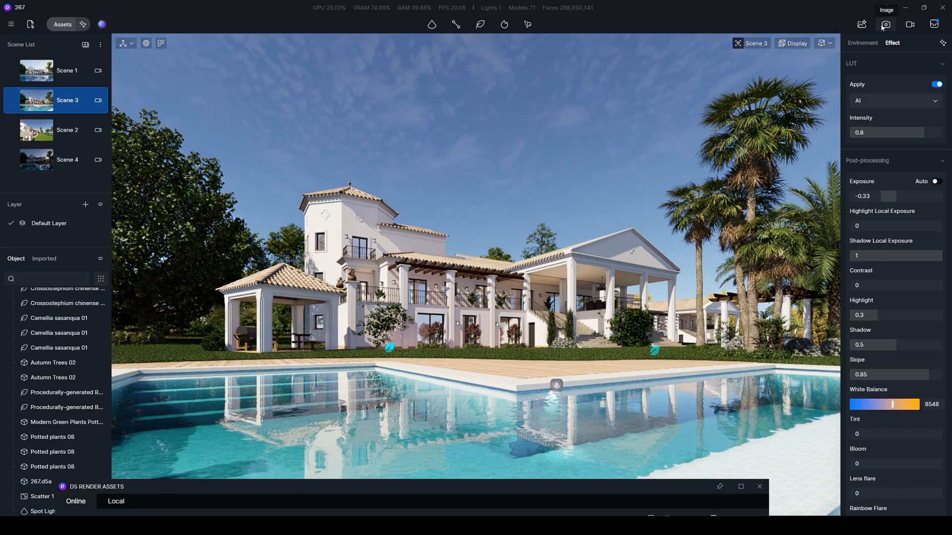
- Render Scene 3 as a 2K 16:9 still image and wait for Render Complete
click(886, 24)
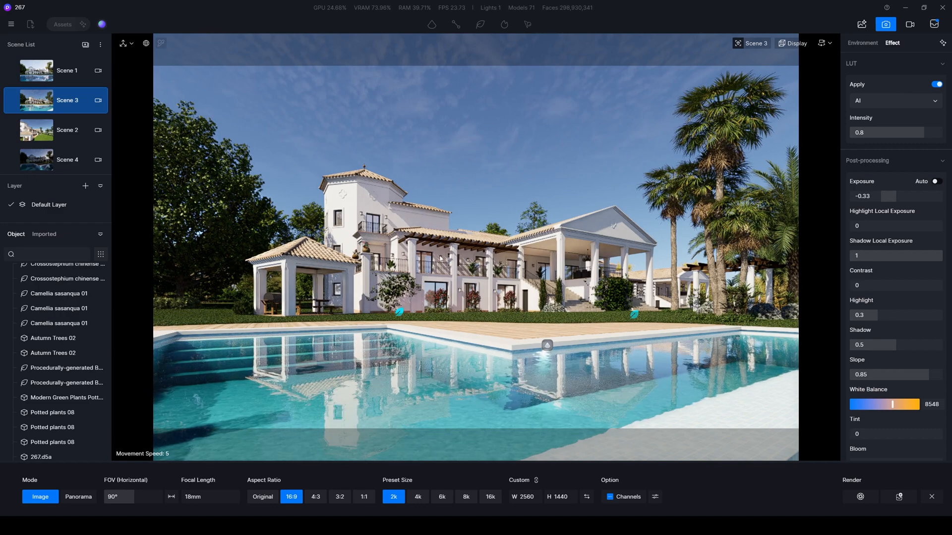
click(898, 497)
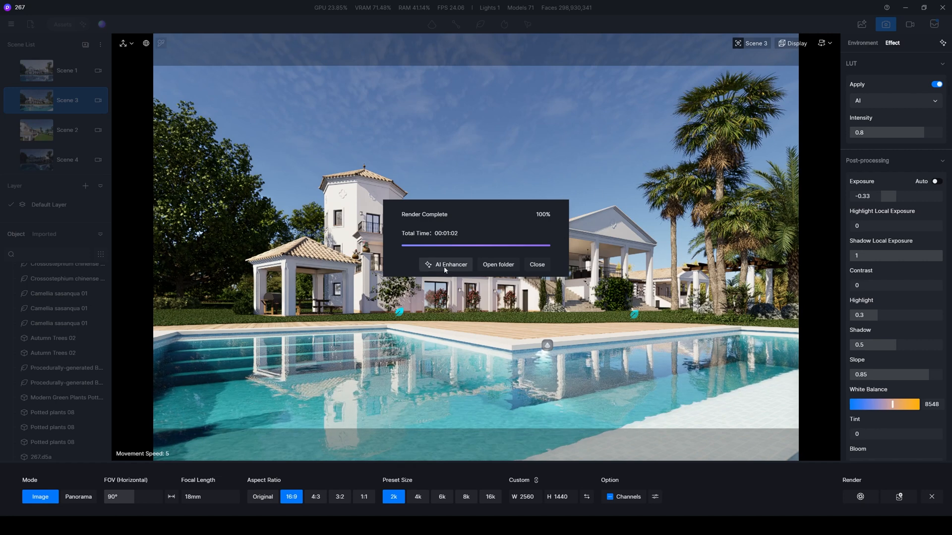
- Send the render to the AI Enhancer and mask the pool and sky as partitions
click(448, 264)
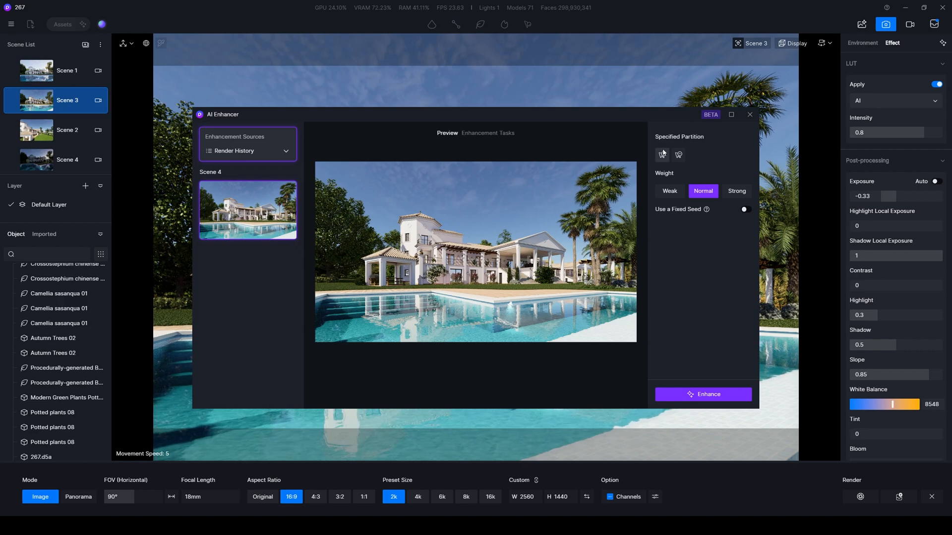
mouse_move(660, 225)
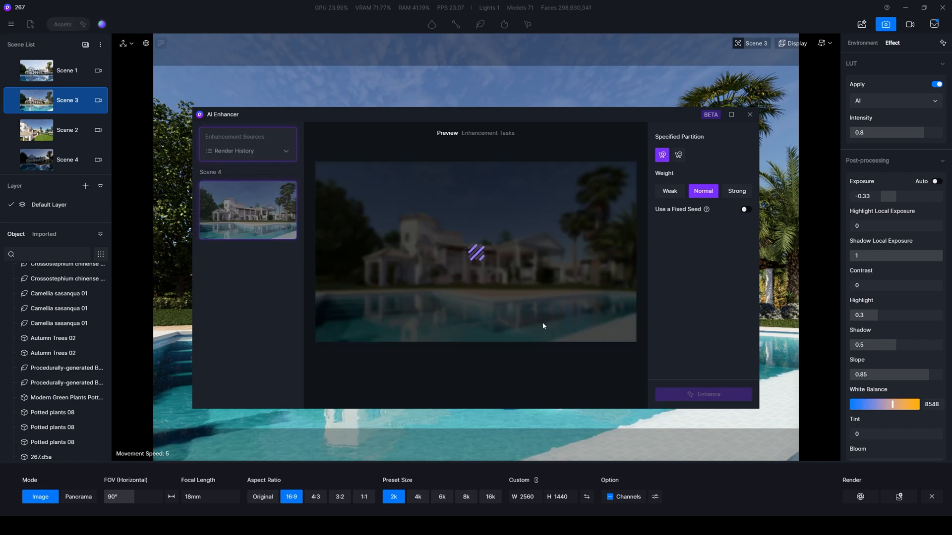
mouse_move(377, 242)
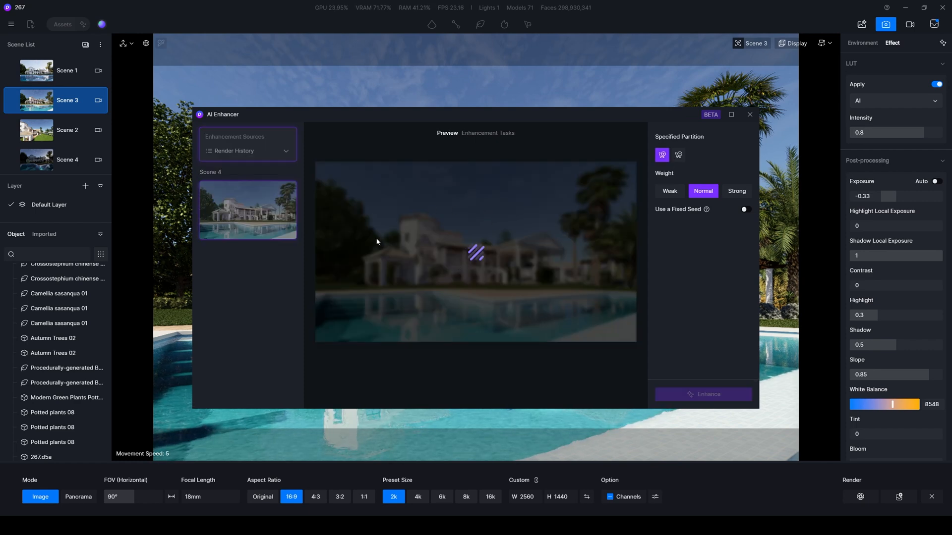
mouse_move(595, 280)
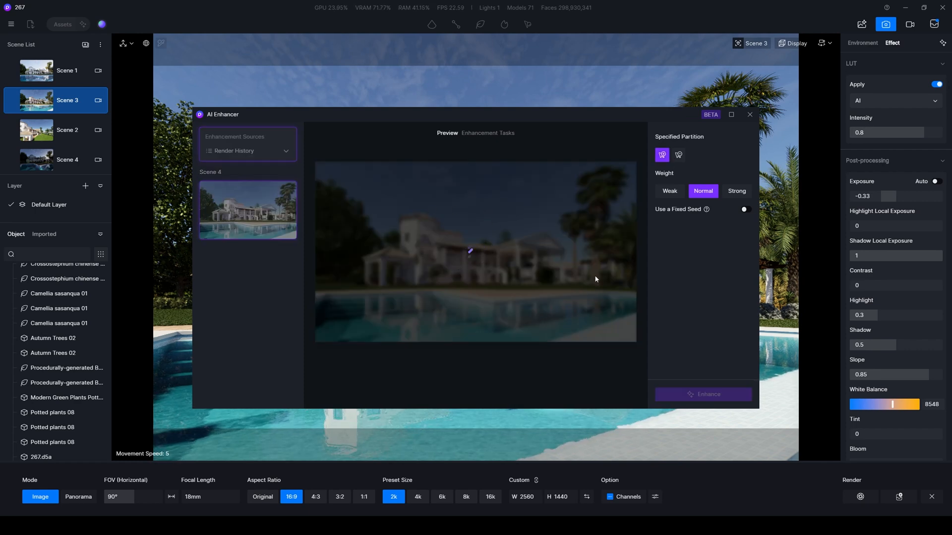
mouse_move(559, 297)
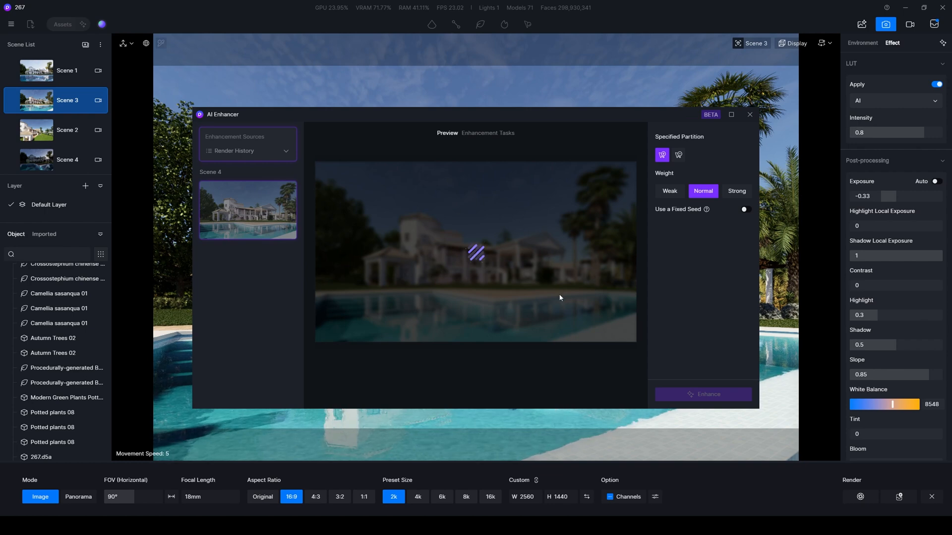
mouse_move(540, 284)
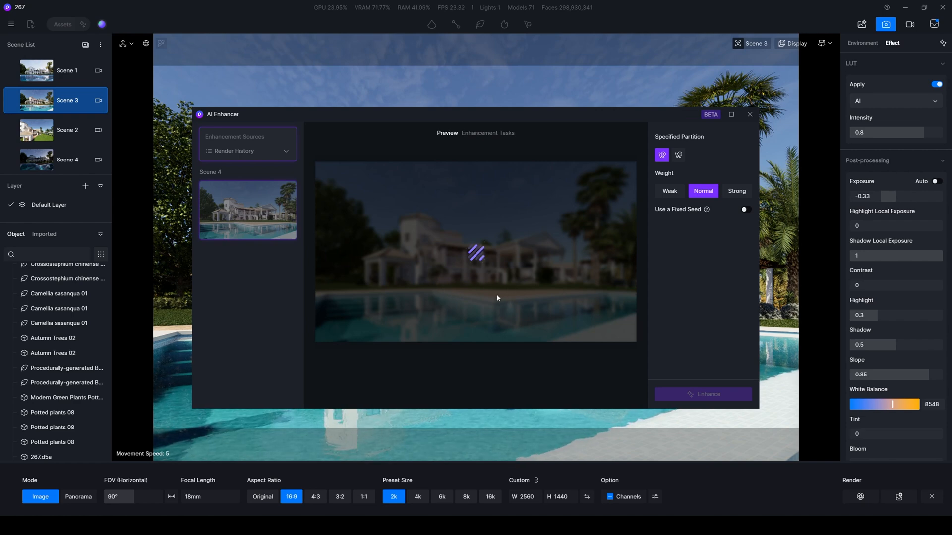
mouse_move(573, 301)
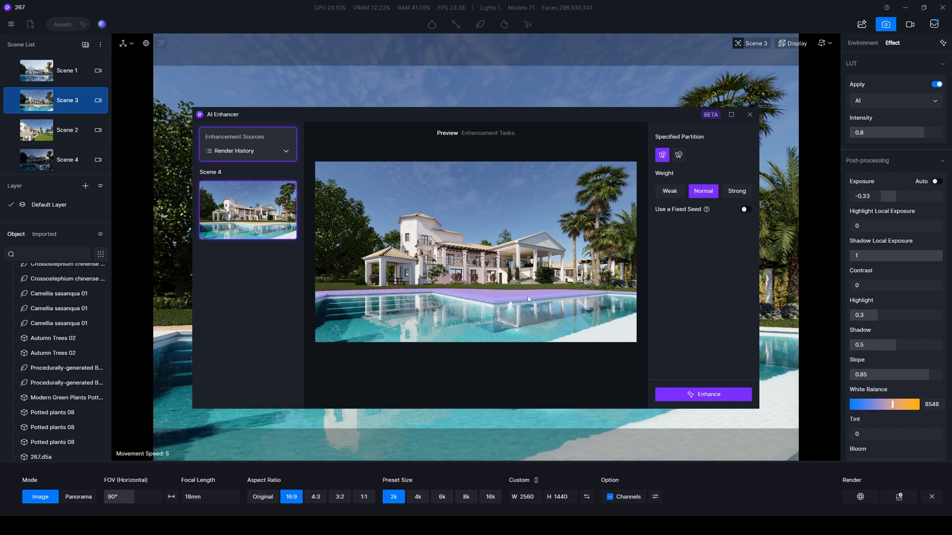
click(661, 155)
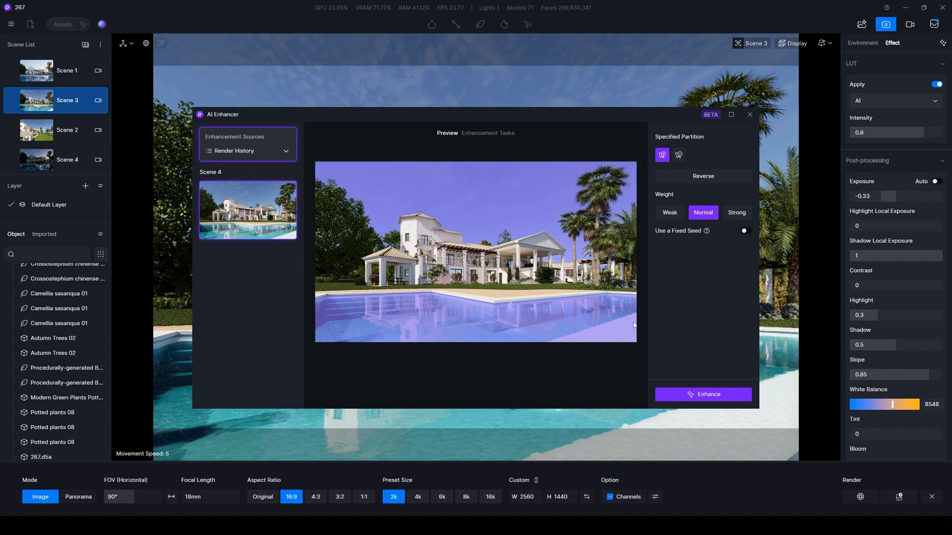
mouse_move(639, 320)
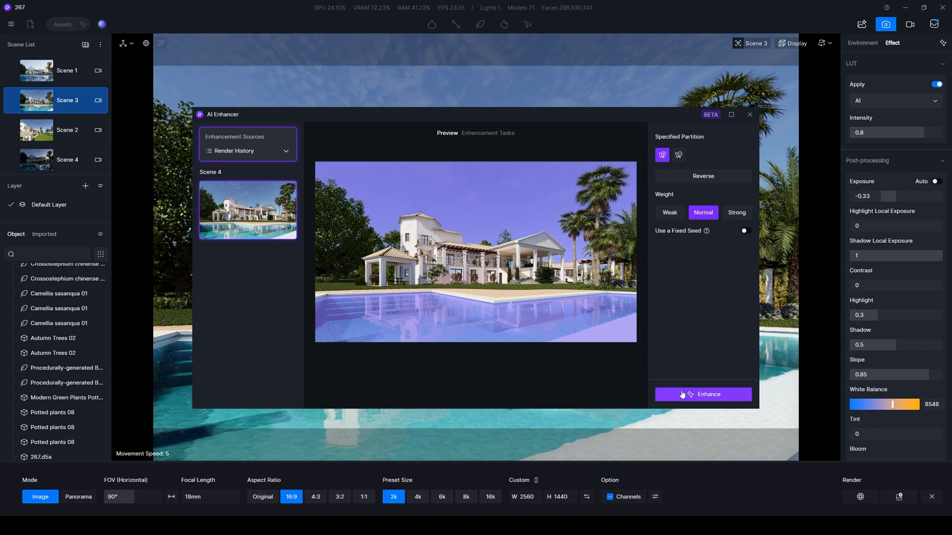
mouse_move(719, 401)
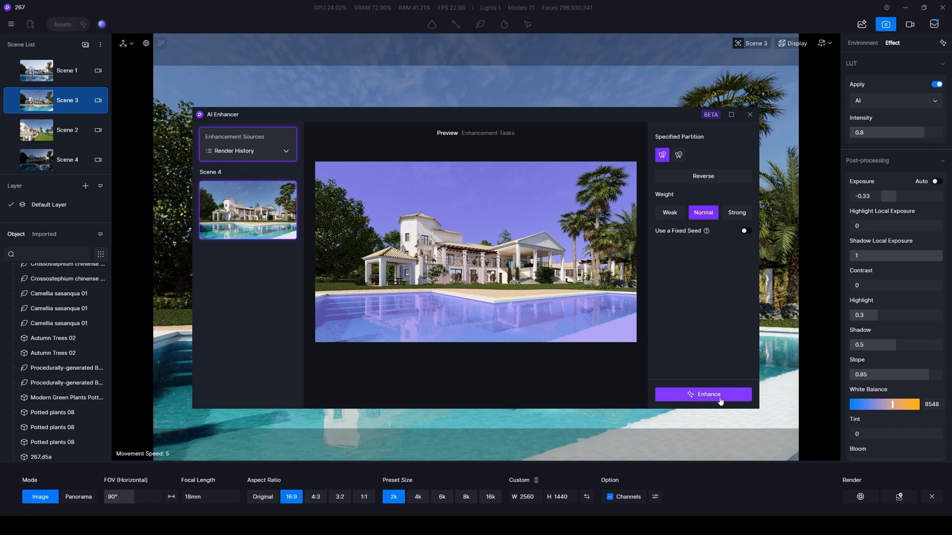
- Start the AI enhancement of the pool and sky regions
click(702, 394)
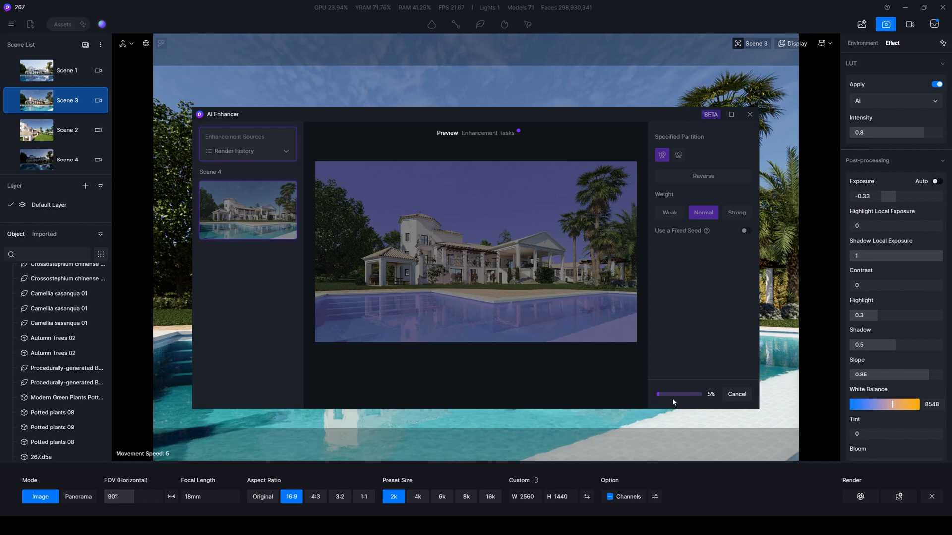
mouse_move(688, 394)
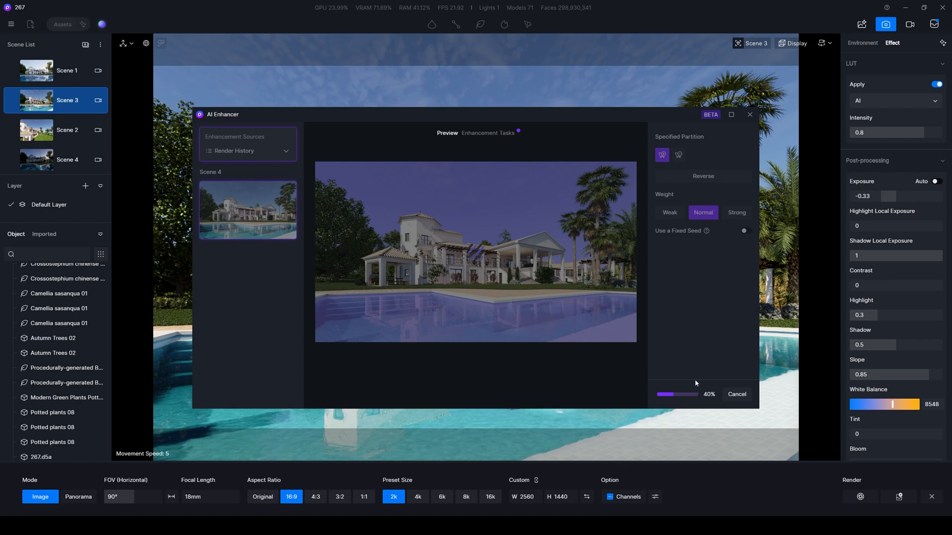
mouse_move(679, 356)
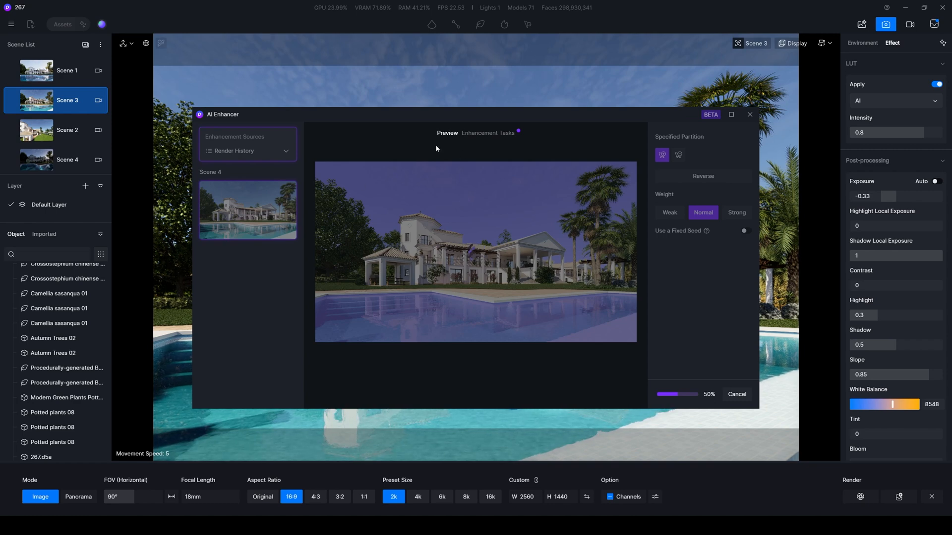
mouse_move(473, 161)
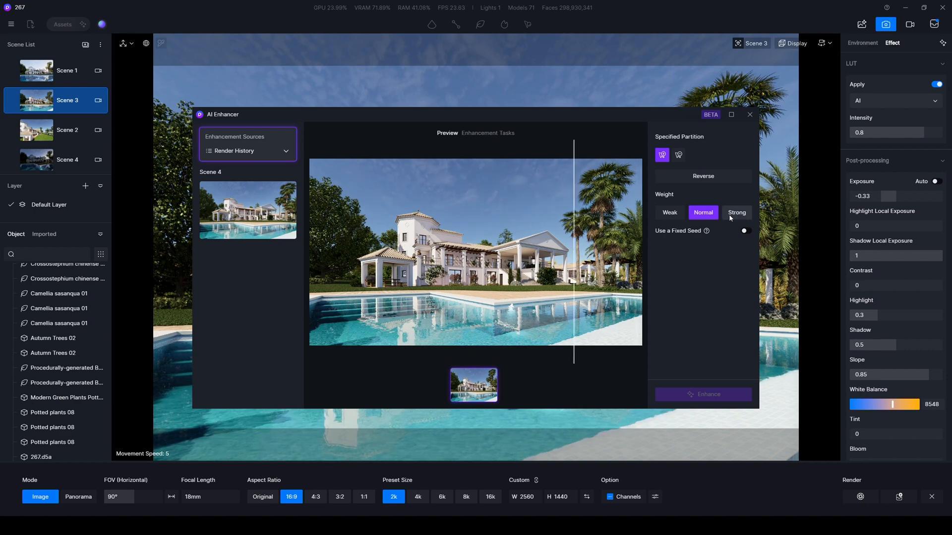
- Set the enhancement Weight to Strong
click(736, 212)
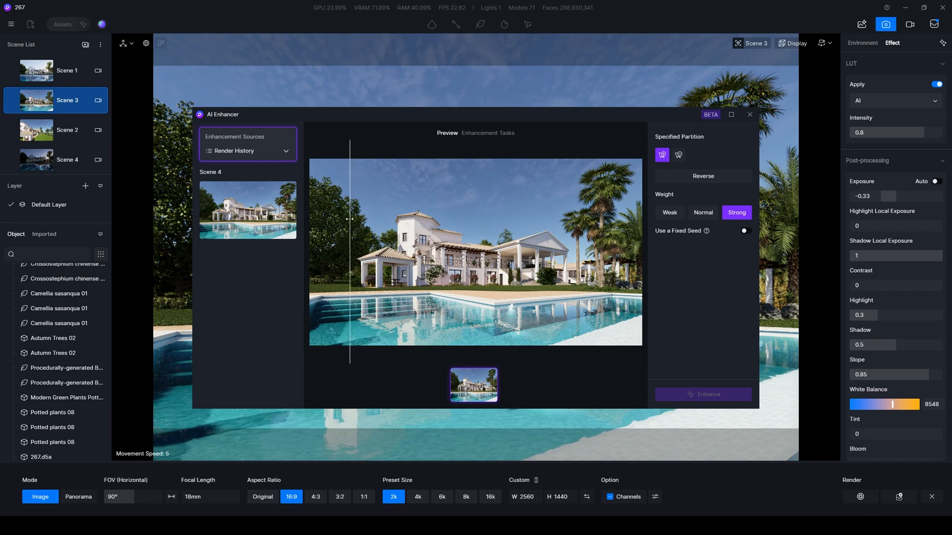
click(669, 212)
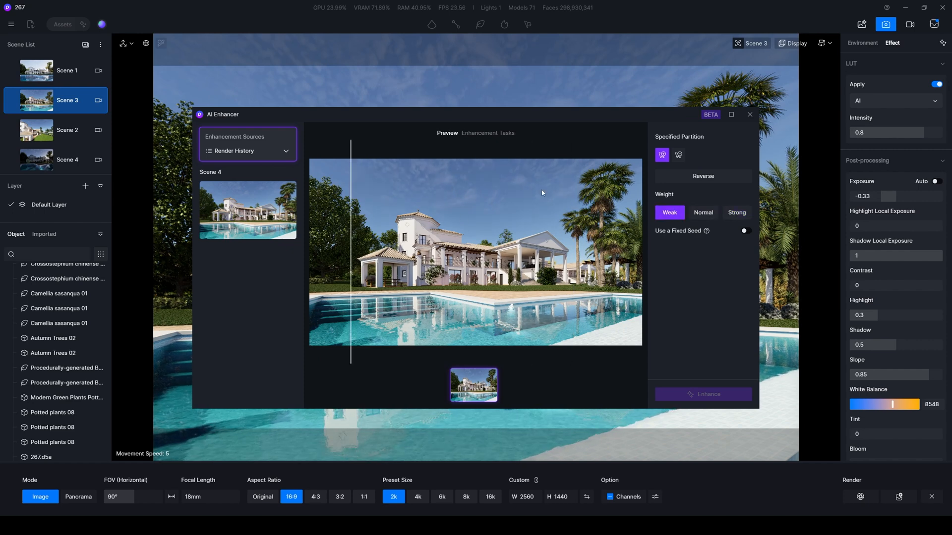
click(736, 212)
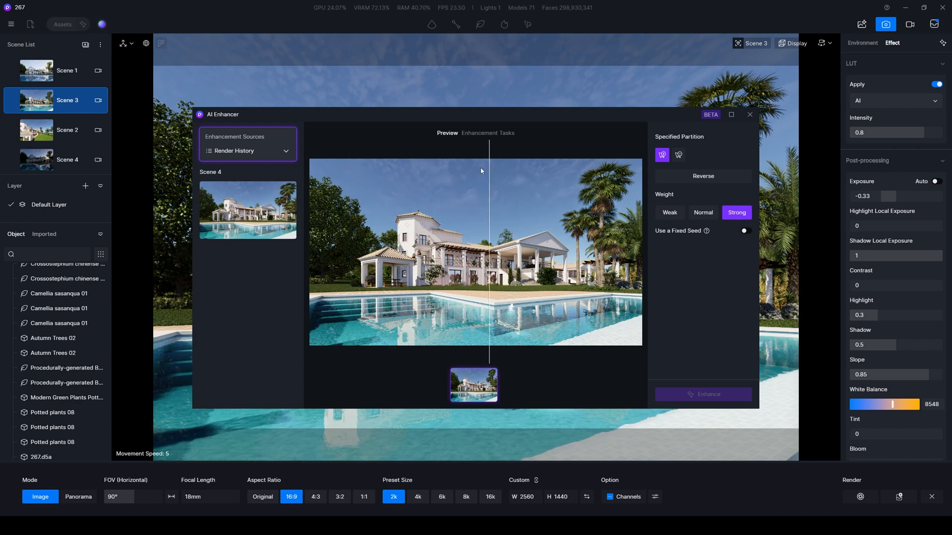
mouse_move(470, 139)
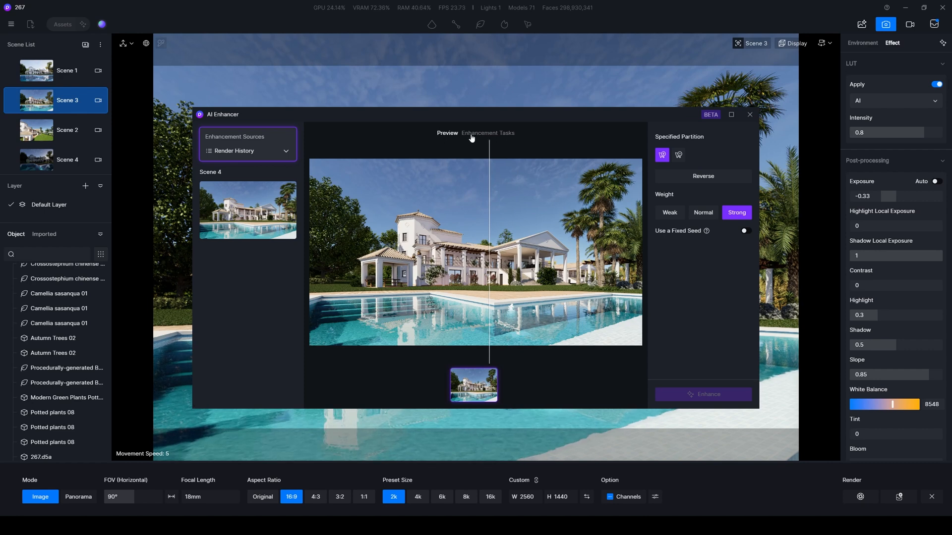
- Download the enhanced villa render and open the saved Scene 4.png
click(488, 133)
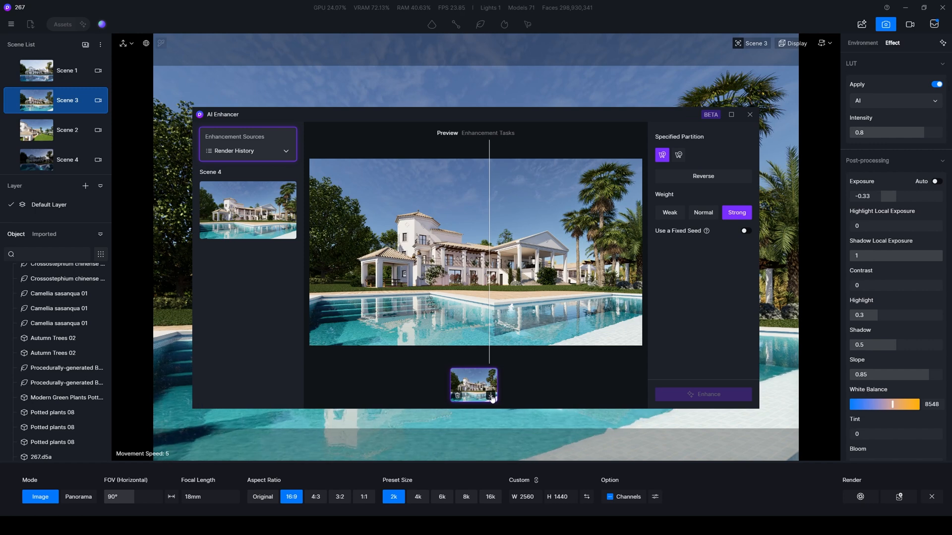
click(490, 396)
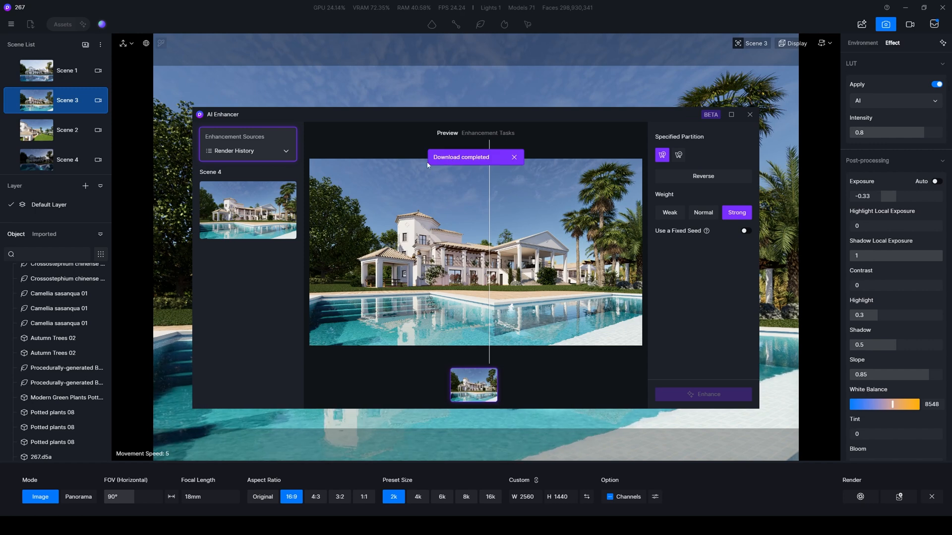
click(513, 156)
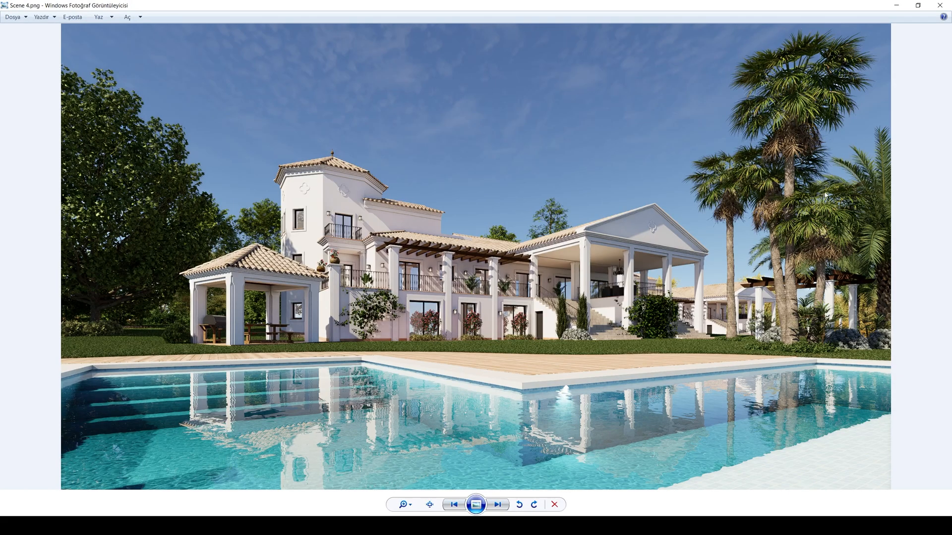
mouse_move(642, 169)
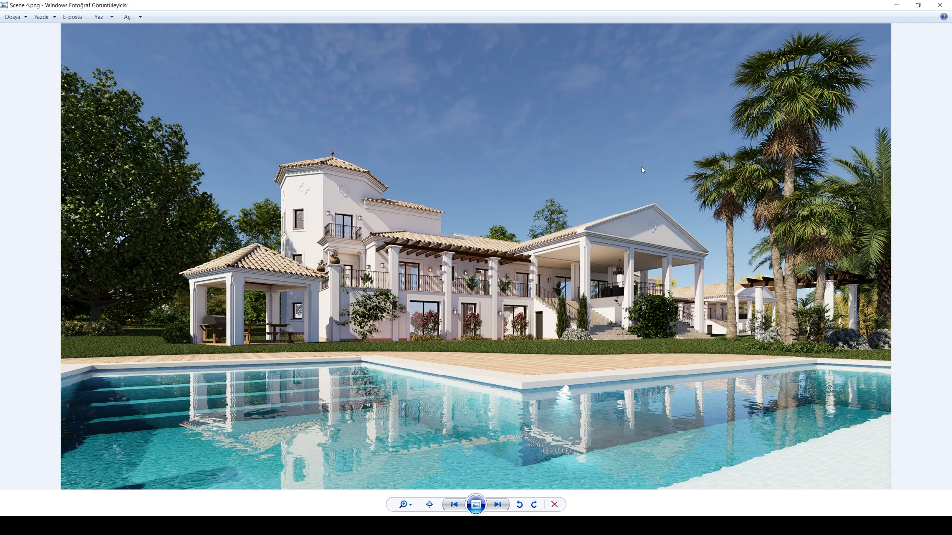
- View Scene 4.png full-size in Windows Photo Viewer as the final image
click(497, 505)
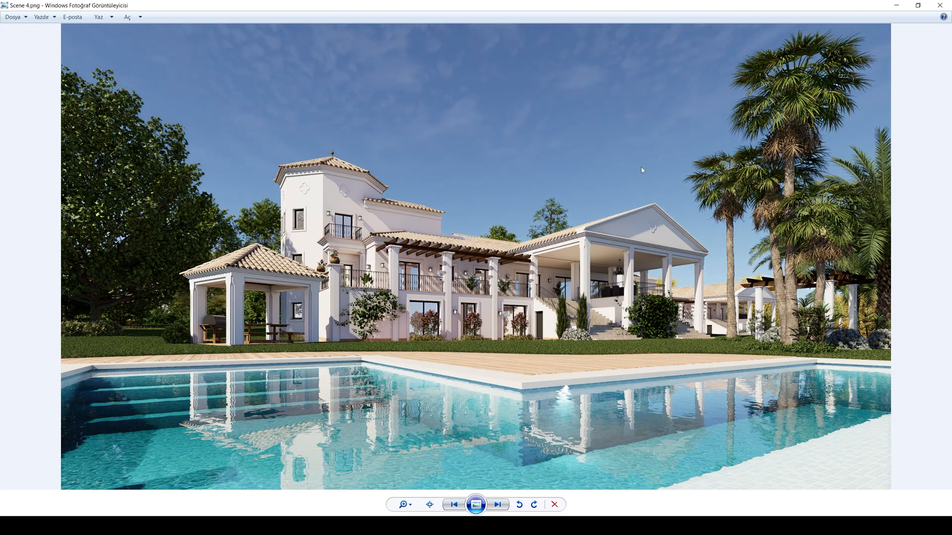
click(496, 504)
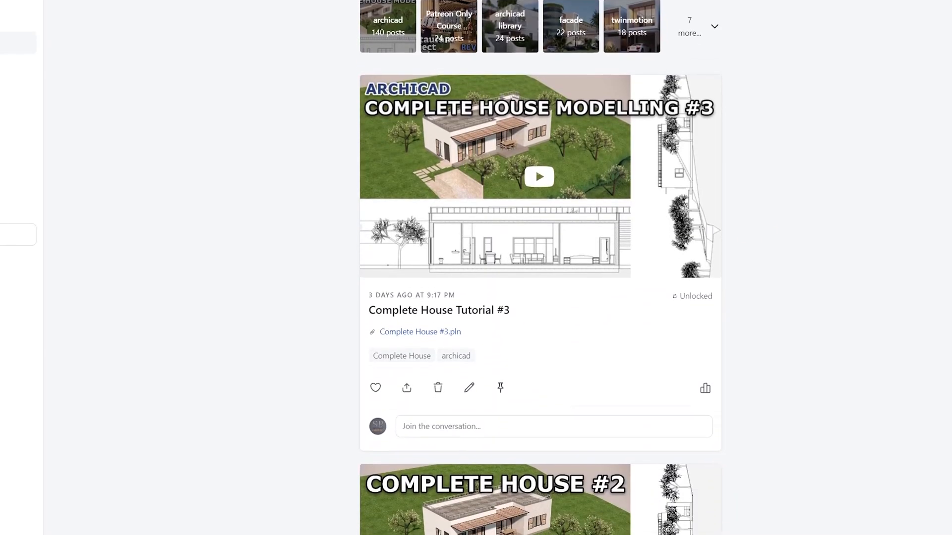
scroll(down, 3)
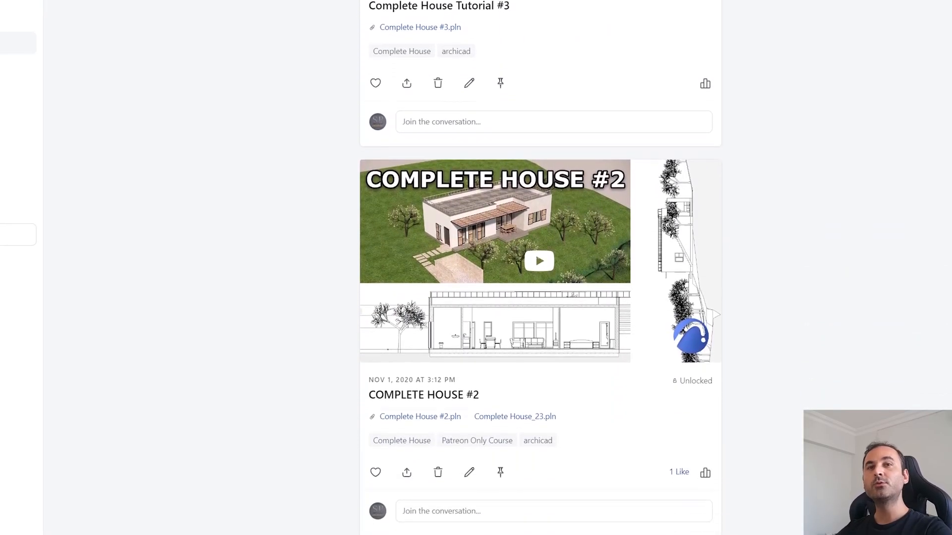
scroll(down, 3)
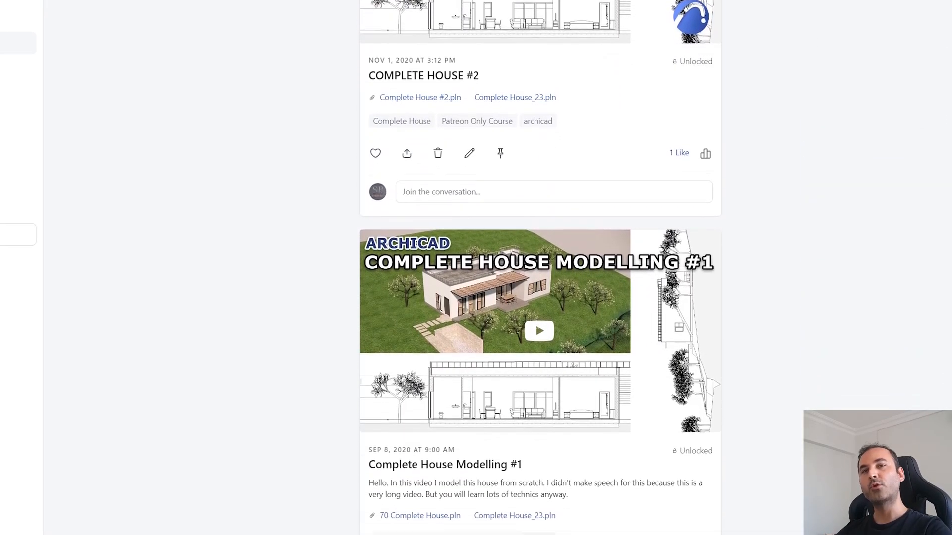
scroll(up, 3)
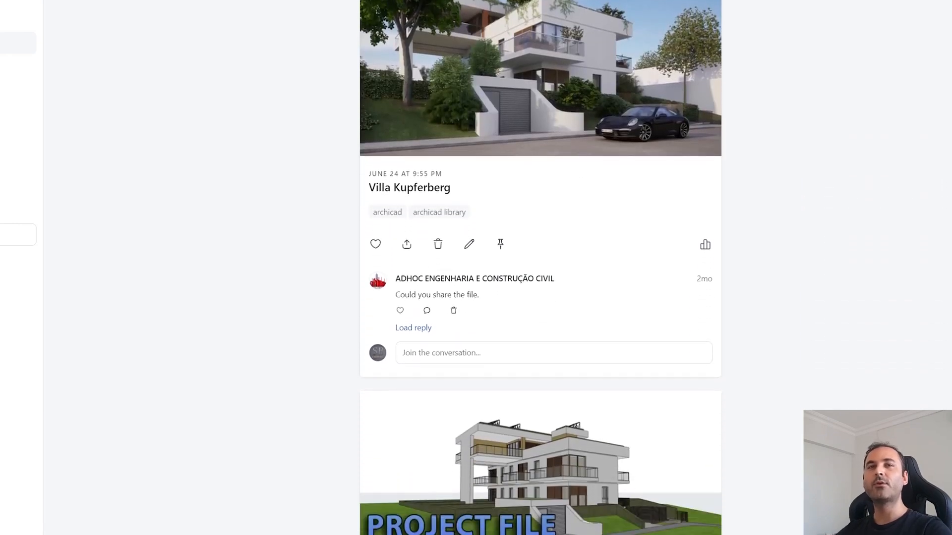
scroll(down, 3)
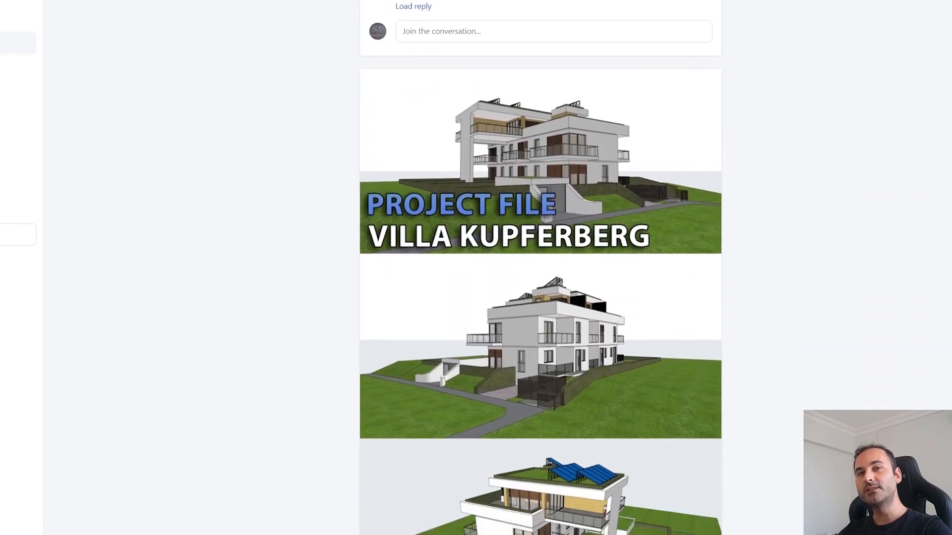
scroll(down, 3)
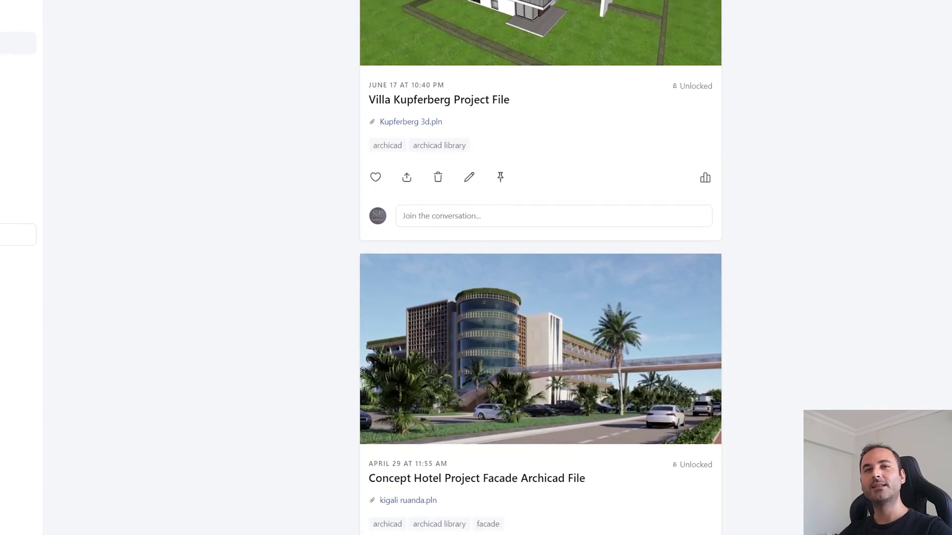